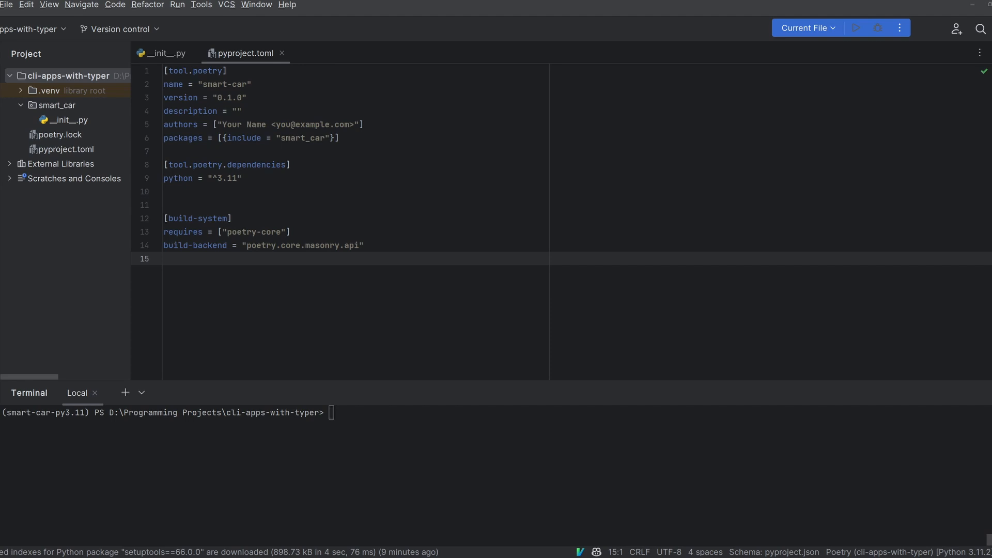
- Add typer[all] to the project via poetry add in the Terminal
{"action": "left_click", "coordinate": [166, 52]}
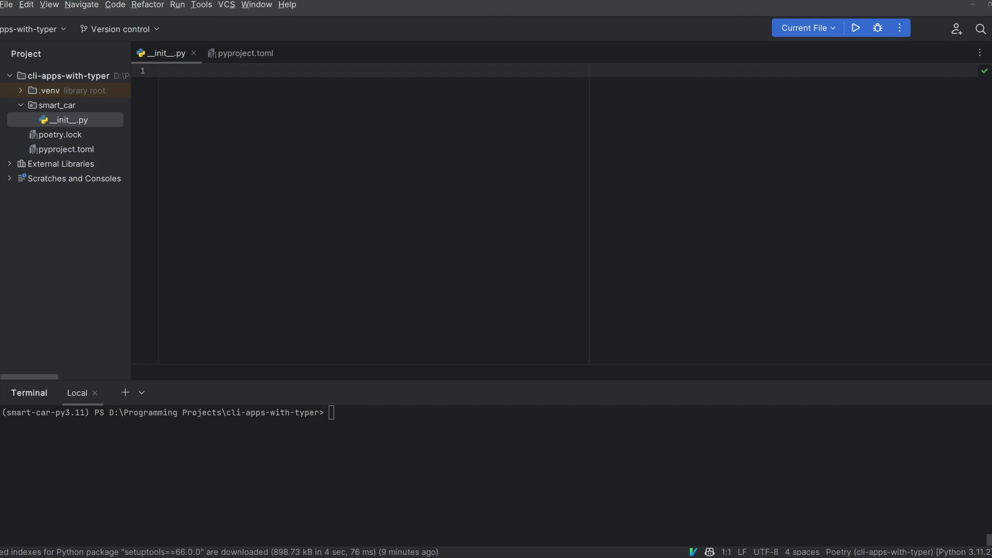
{"action": "type", "text": "poetry"}
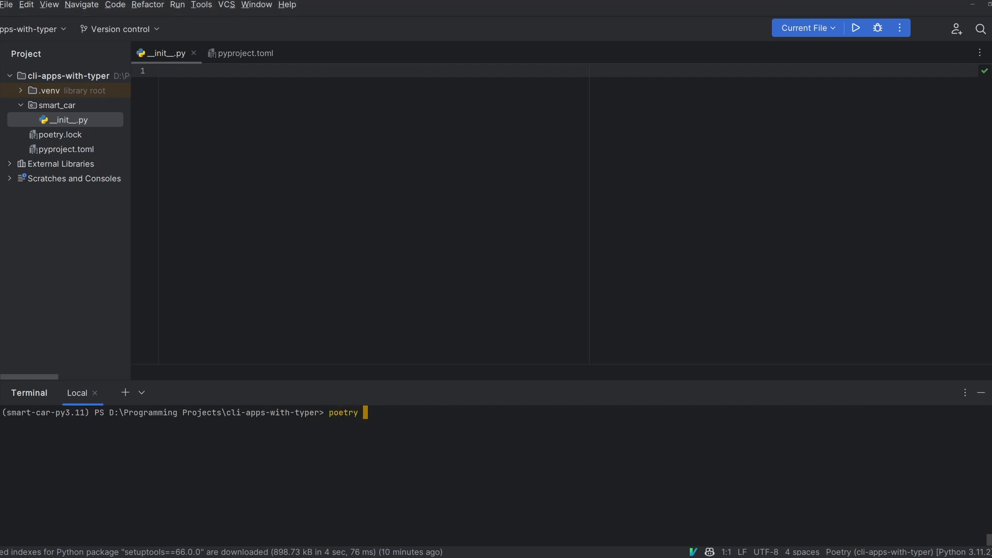
{"action": "type", "text": "add 'typer"}
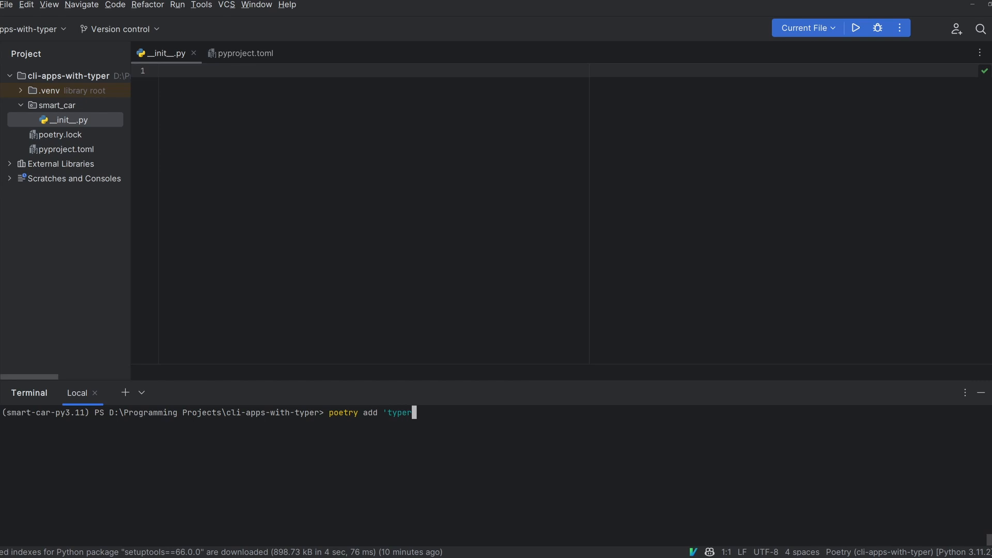
{"action": "type", "text": "[all]"}
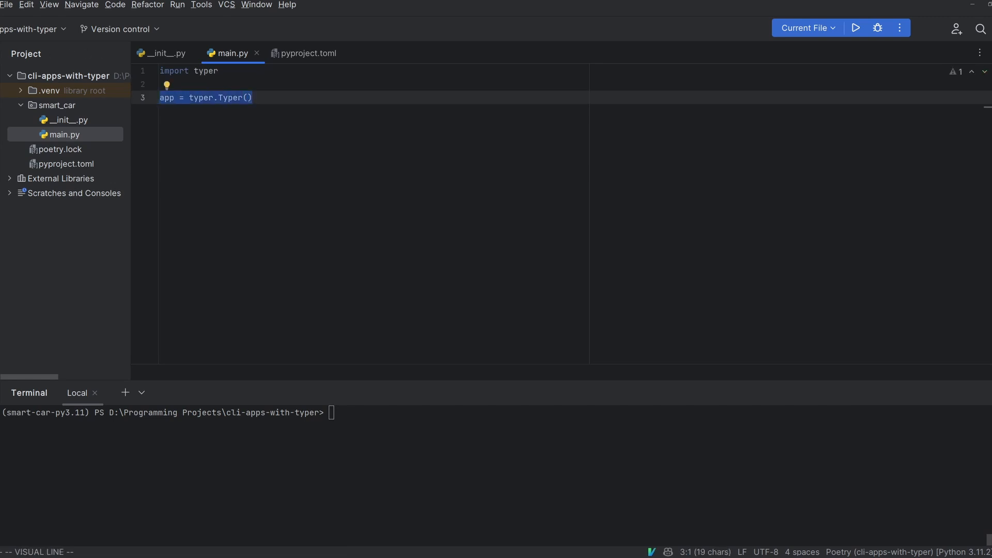
- Name the Typer app "iLectric Car", run smart_car\main.py, and start a drive() function
{"action": "type", "text": "name=\"iLectric Car\""}
{"action": "type", "text": "if __name__ == '__main__':"}
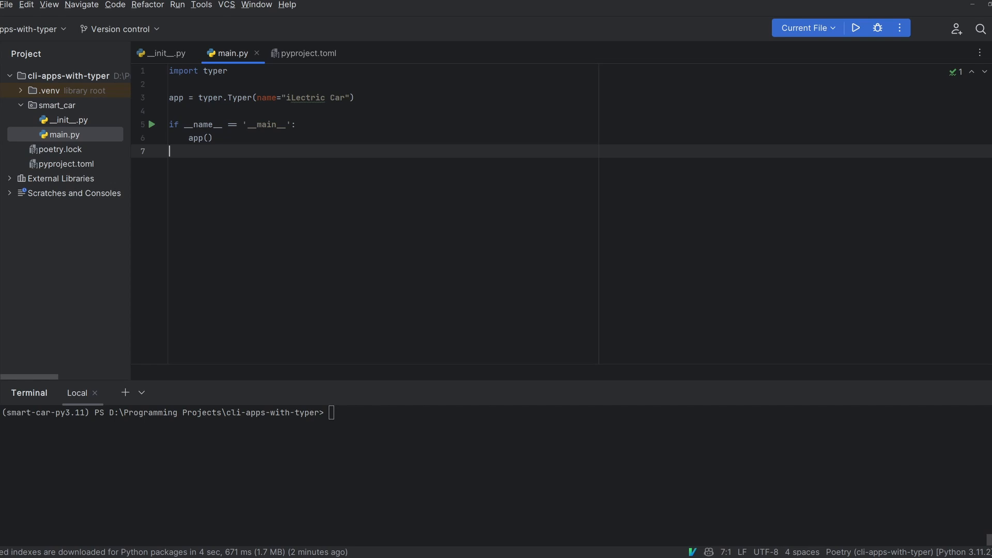
{"action": "type", "text": "python .\\smart_car\\main.py"}
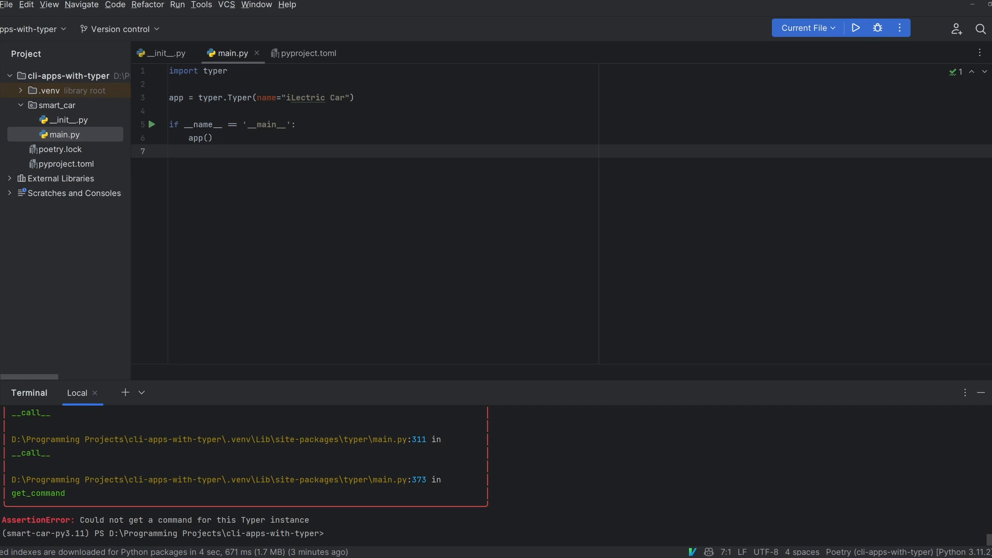
{"action": "type", "text": "def drive():"}
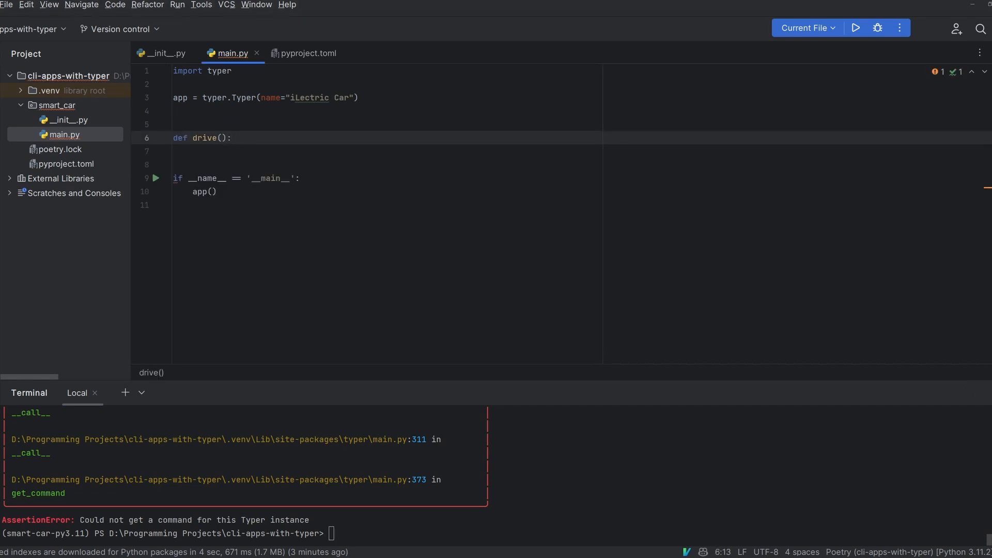
{"action": "type", "text": "@"}
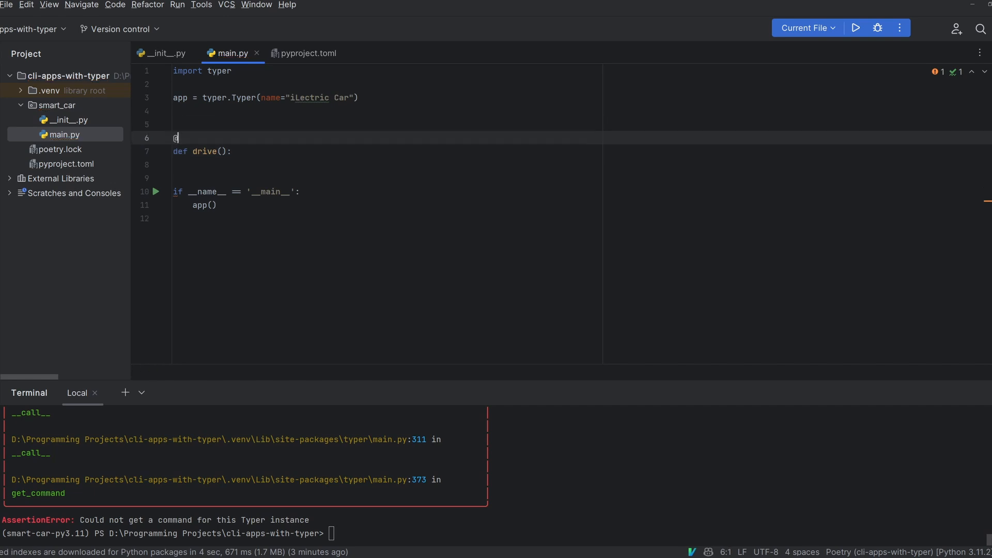
{"action": "type", "text": "app.command()"}
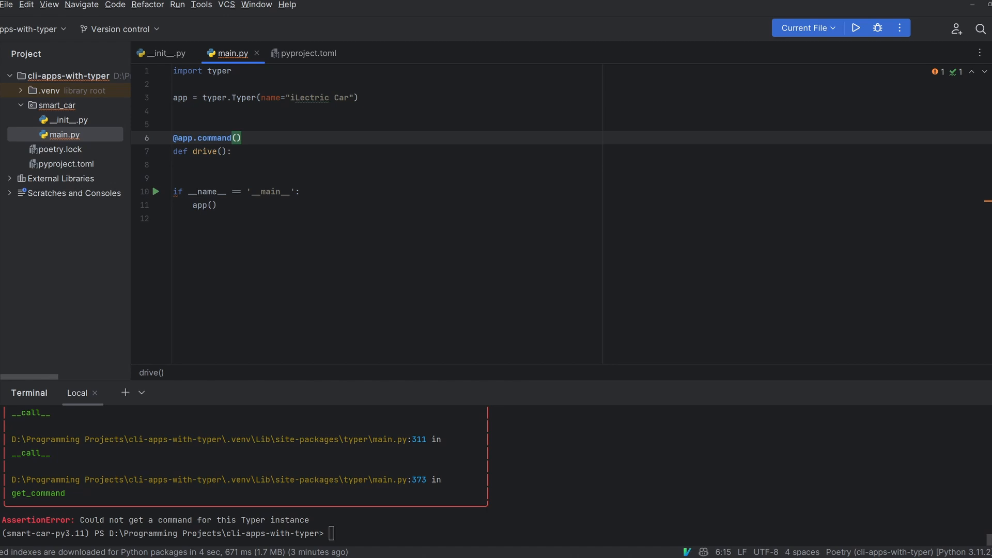
{"action": "type", "text": "from rich import print"}
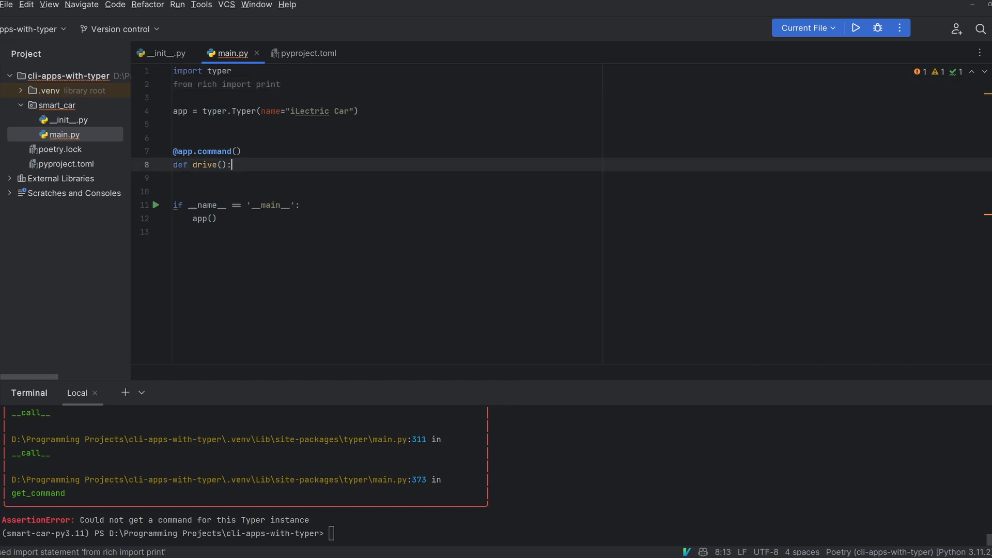
{"action": "type", "text": "print(\"[green]Going on an emission-free drive[/green]\")"}
{"action": "left_click", "coordinate": [244, 533]}
{"action": "type", "text": "python .\\smart_car\\main.py"}
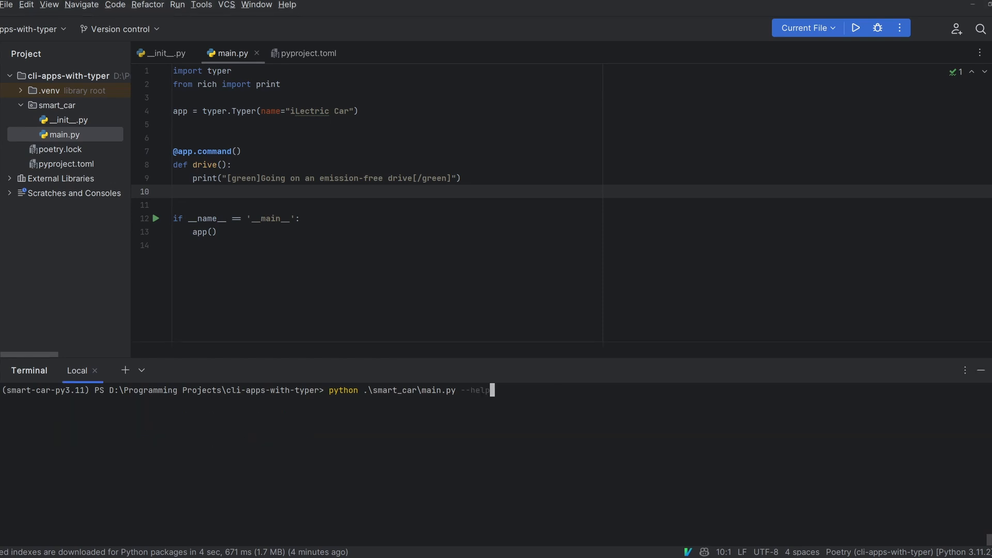
- Run main.py --help to see only the general options listed
{"action": "key", "text": "enter"}
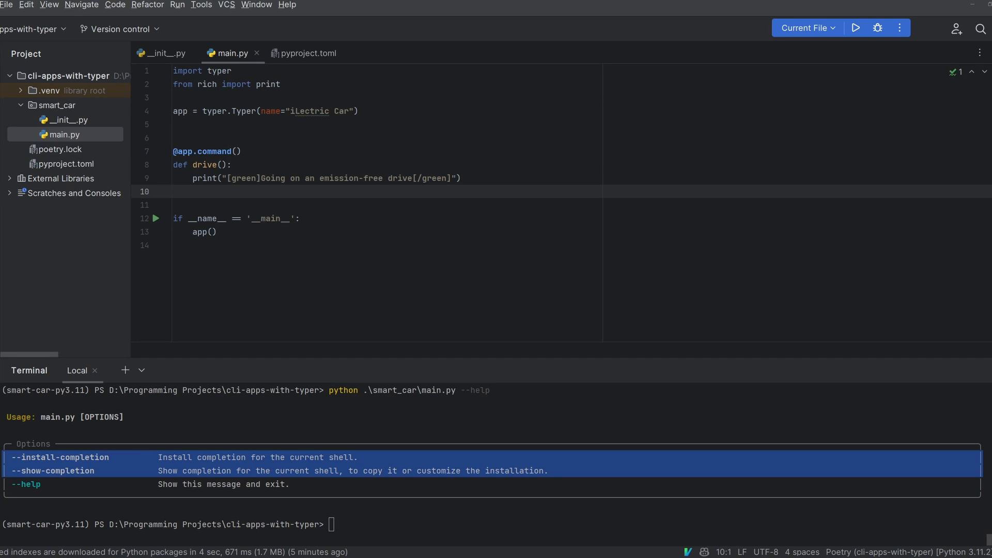
- Add a stop command with a red message and rerun --help to list drive and stop
{"action": "type", "text": "@app.command()"}
{"action": "left_click", "coordinate": [495, 524]}
{"action": "type", "text": "python .\\smart_car\\main.py --help"}
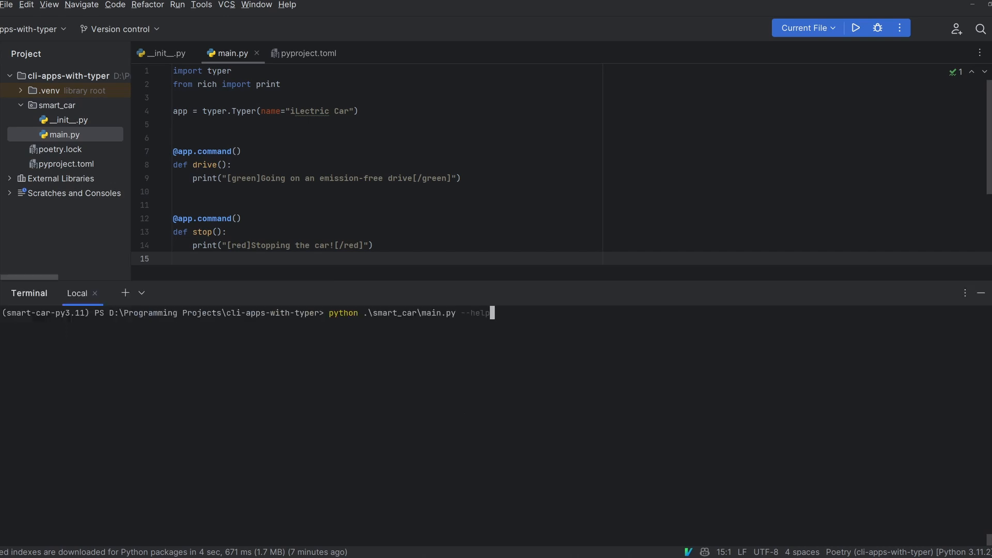
{"action": "key", "text": "enter"}
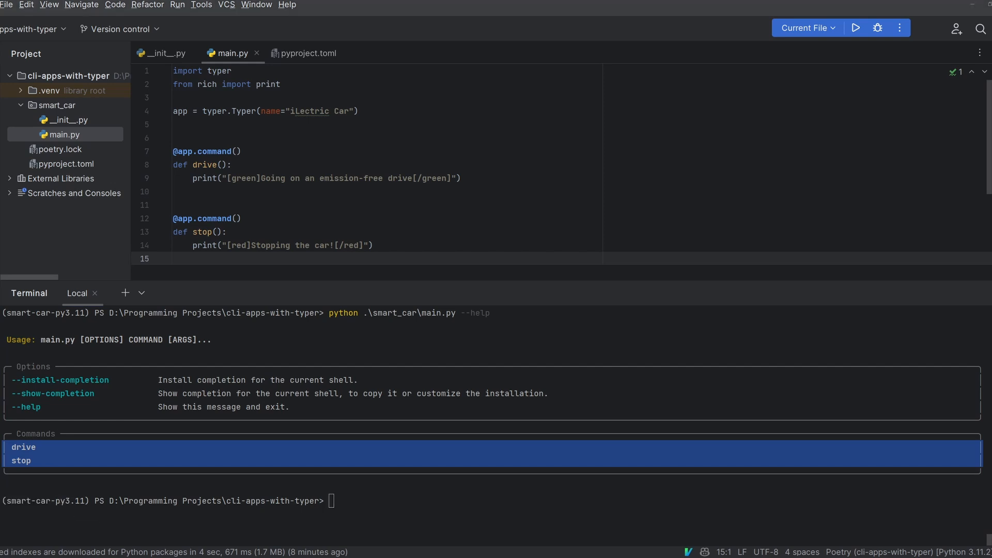
- Register car = "smart_car.main:app" in pyproject.toml, poetry install, then run car drive and car stop
{"action": "left_click", "coordinate": [308, 52]}
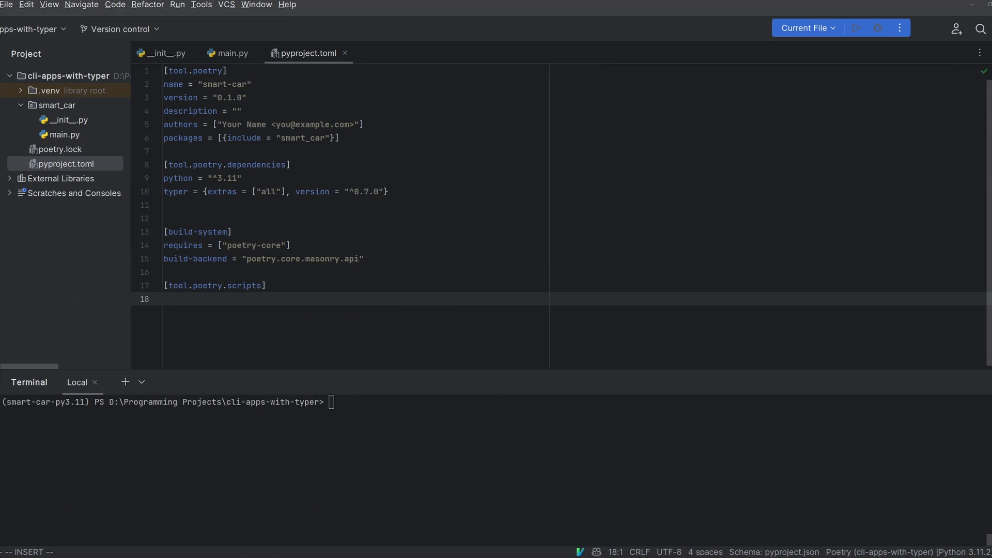
{"action": "type", "text": "car = \"smart_car.main:app\""}
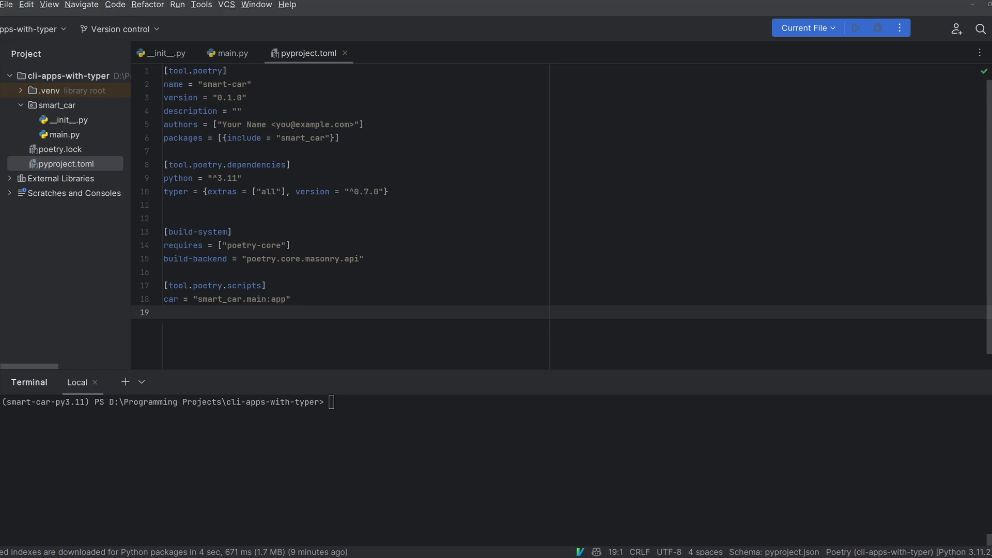
{"action": "type", "text": "poet"}
{"action": "left_click", "coordinate": [496, 401]}
{"action": "type", "text": "car"}
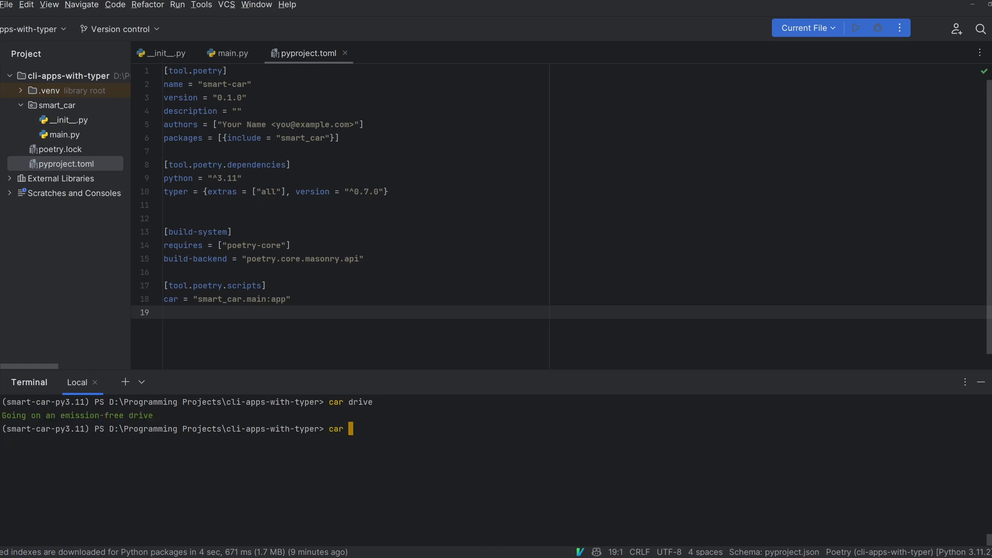
{"action": "type", "text": "stop"}
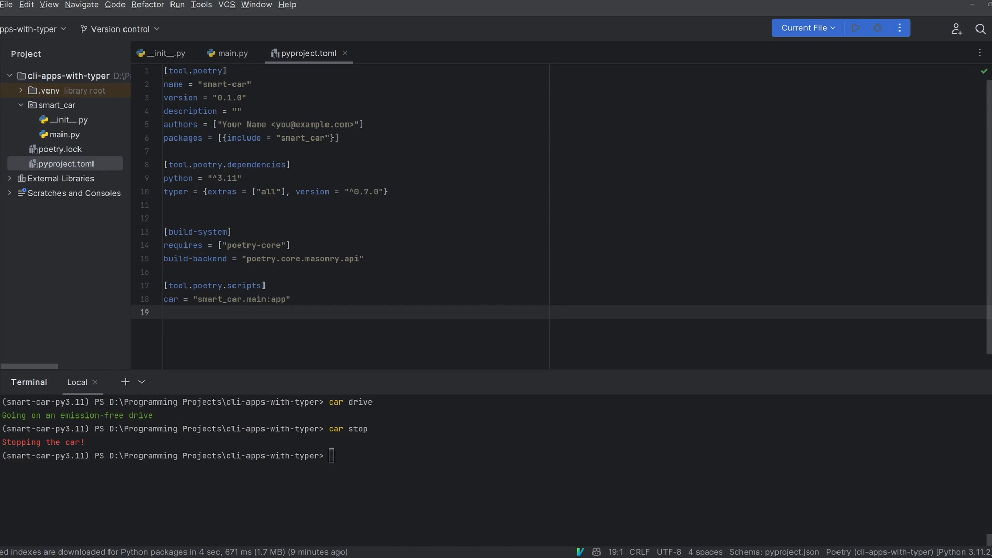
- Give drive() an integer miles argument shown in its green message
{"action": "left_click", "coordinate": [231, 52]}
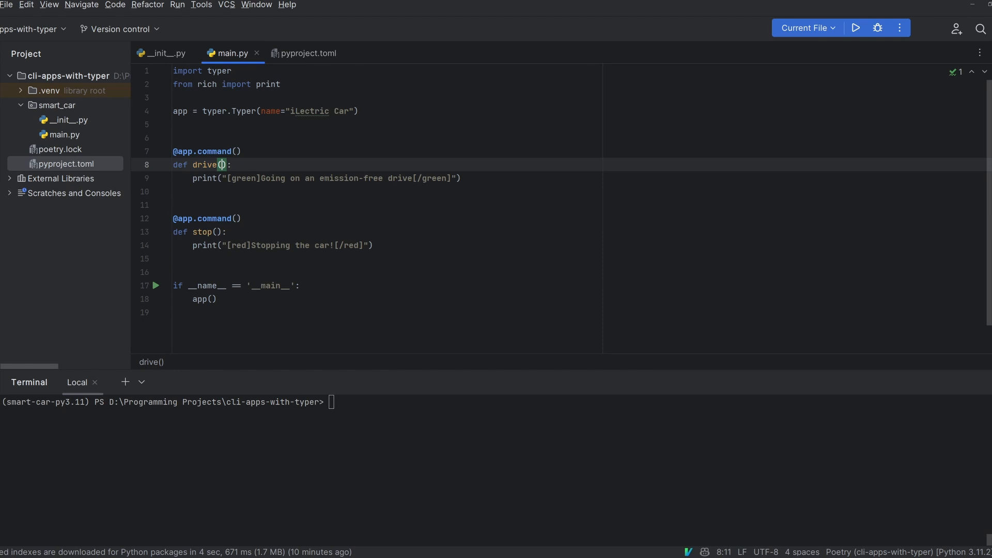
{"action": "type", "text": "miles: int"}
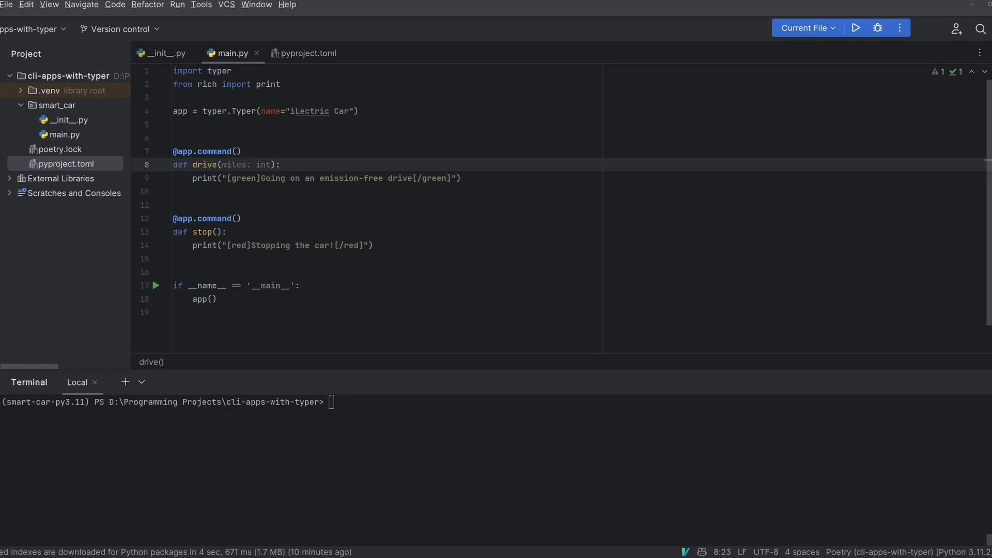
{"action": "type", "text": "f\"[green]Going on a {miles} mile emission-free drive[/green]\""}
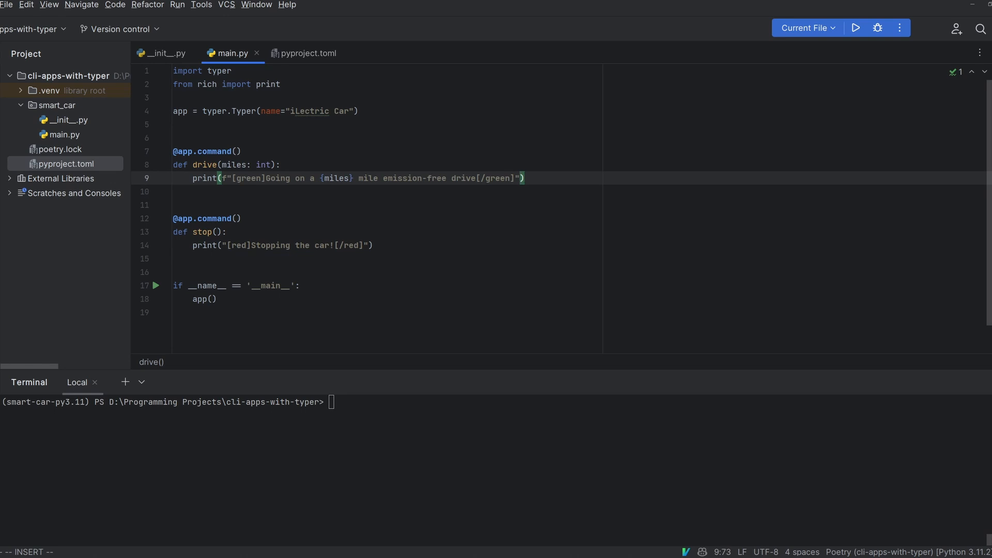
- Run car drive 10, then car drive ten to see the invalid-integer error
{"action": "type", "text": "car drive 10"}
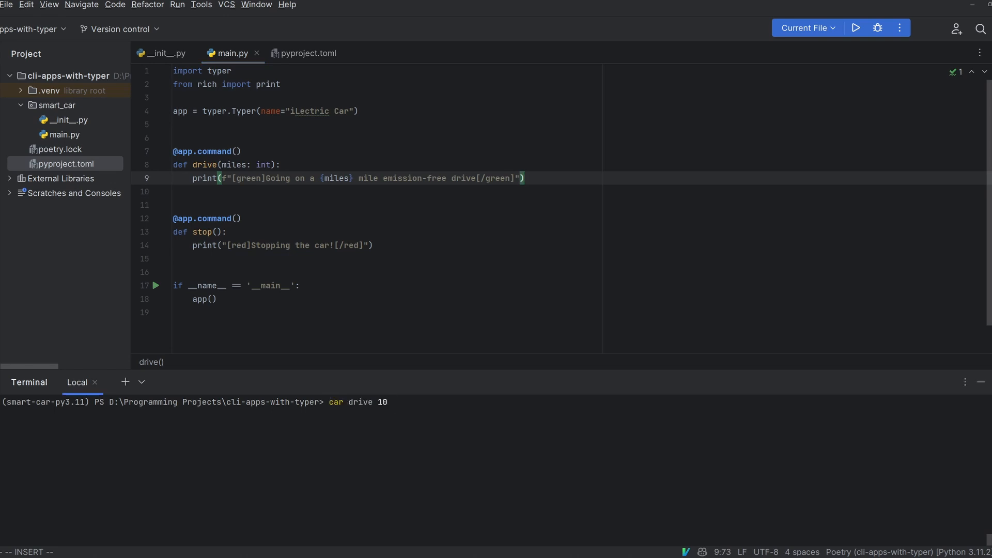
{"action": "key", "text": "enter"}
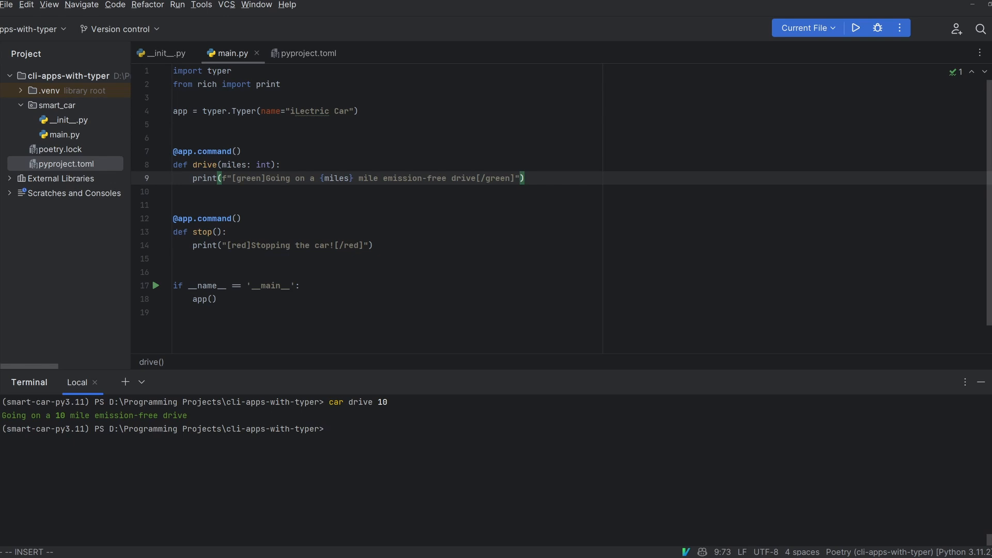
{"action": "type", "text": "car drive ten"}
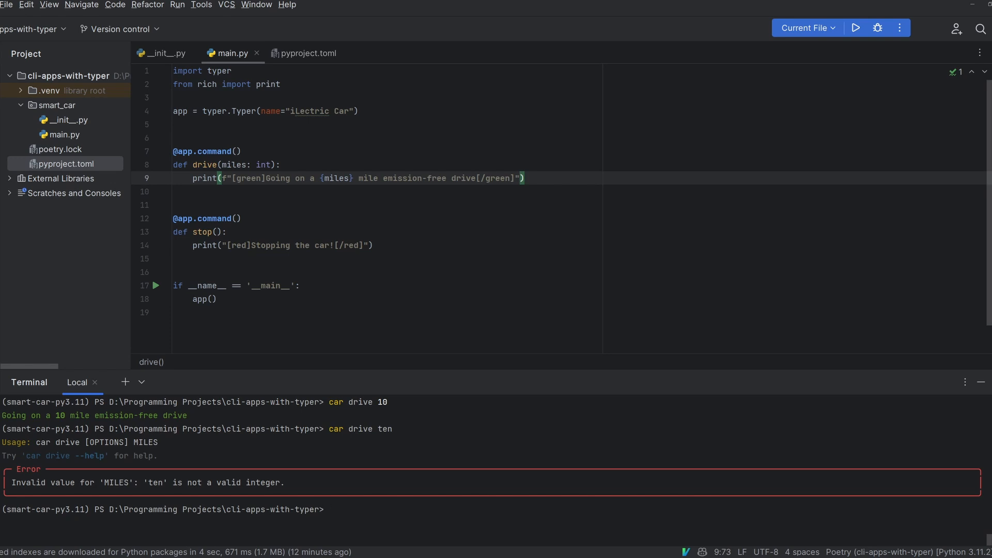
- Add a str direction argument to drive's message and run car drive 10 north
{"action": "type", "text": ", direction"}
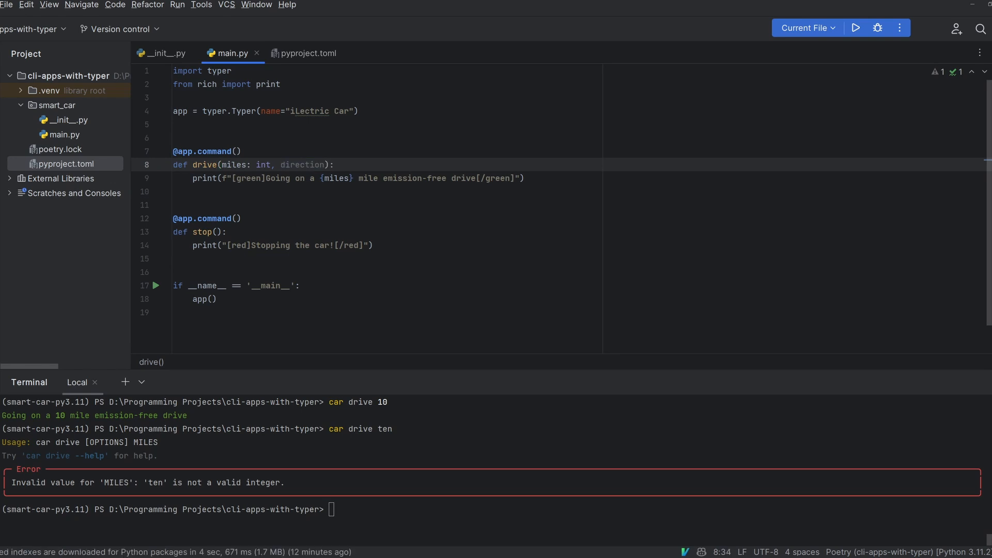
{"action": "type", "text": ": str"}
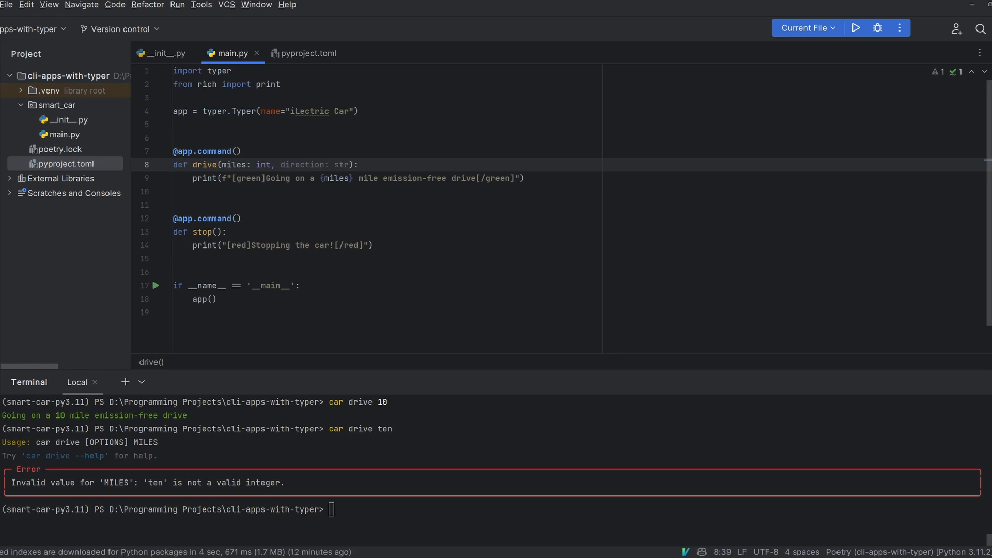
{"action": "type", "text": "{direction}"}
{"action": "left_click", "coordinate": [492, 509]}
{"action": "type", "text": "car drive 10"}
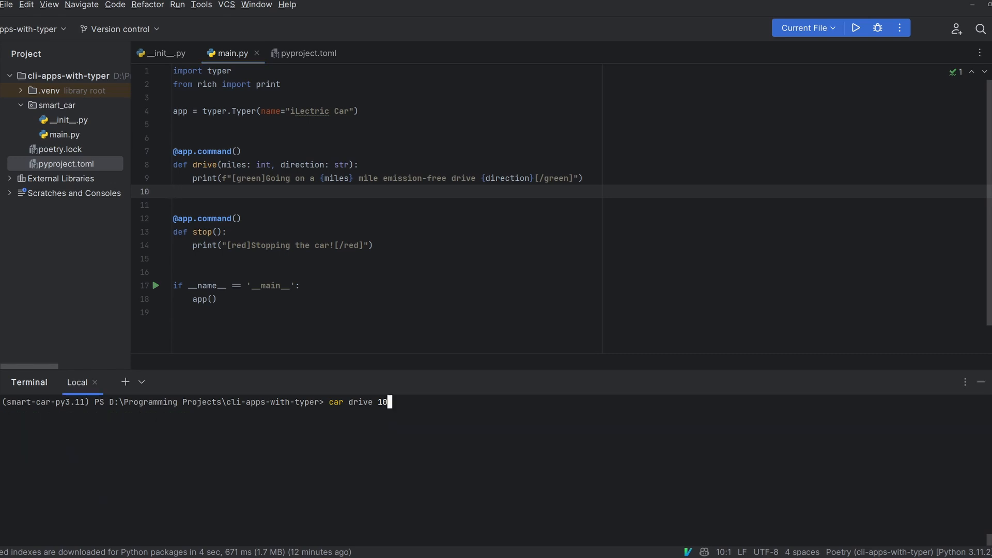
{"action": "type", "text": "north"}
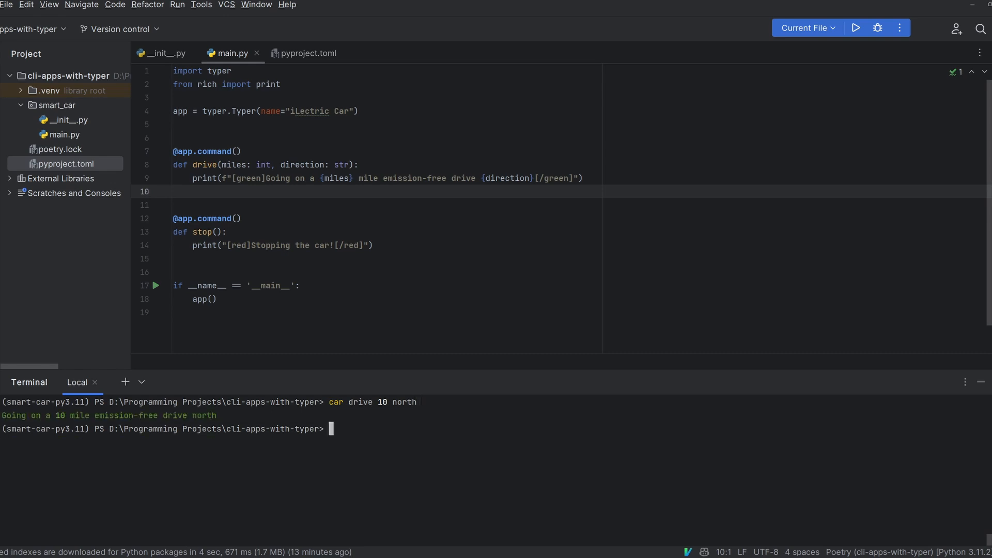
{"action": "type", "text": "car drive 10"}
{"action": "left_click", "coordinate": [387, 164]}
{"action": "type", "text": " = \"north"}
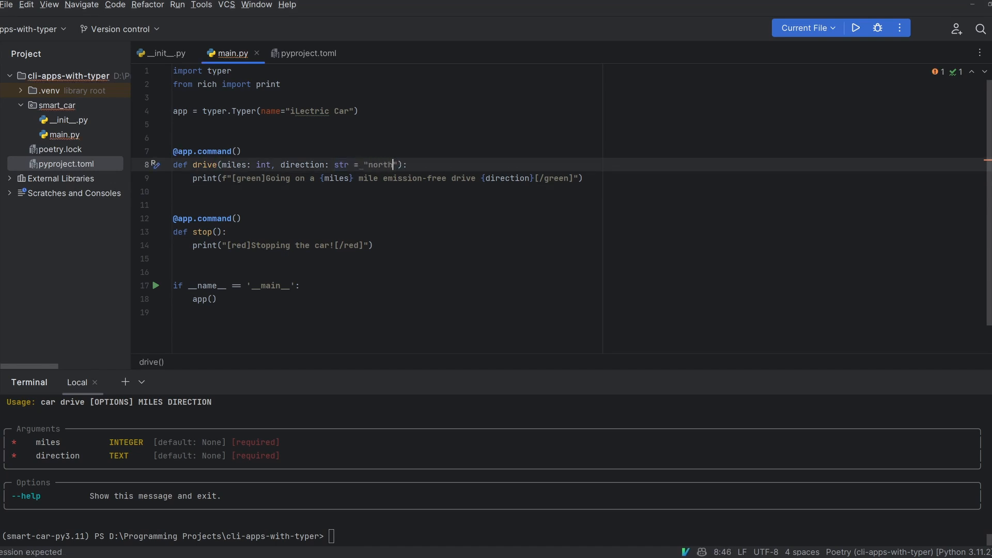
- Default direction to north, run car drive 10 --direction west, and start converting it to typer.Option()
{"action": "type", "text": "car drive 10"}
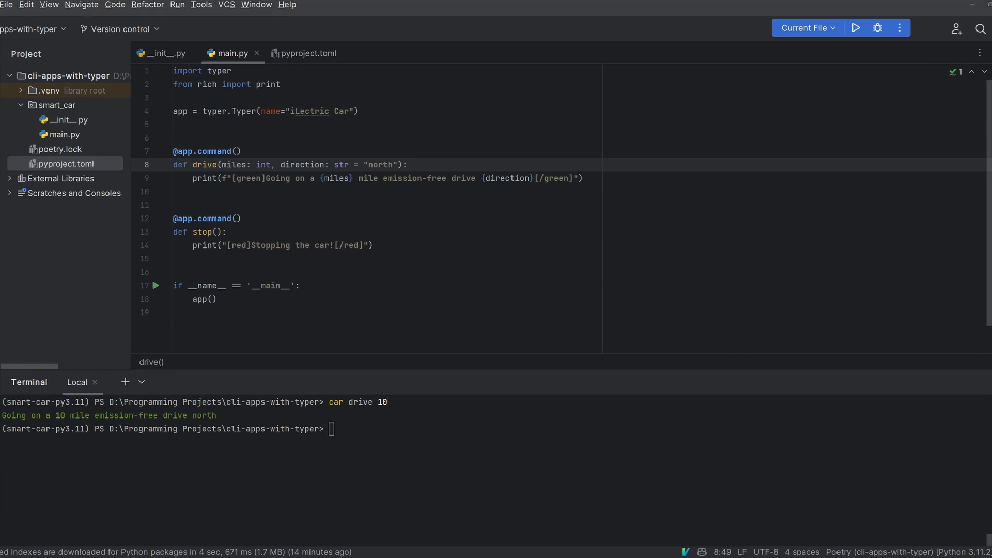
{"action": "type", "text": "car drive 10 west"}
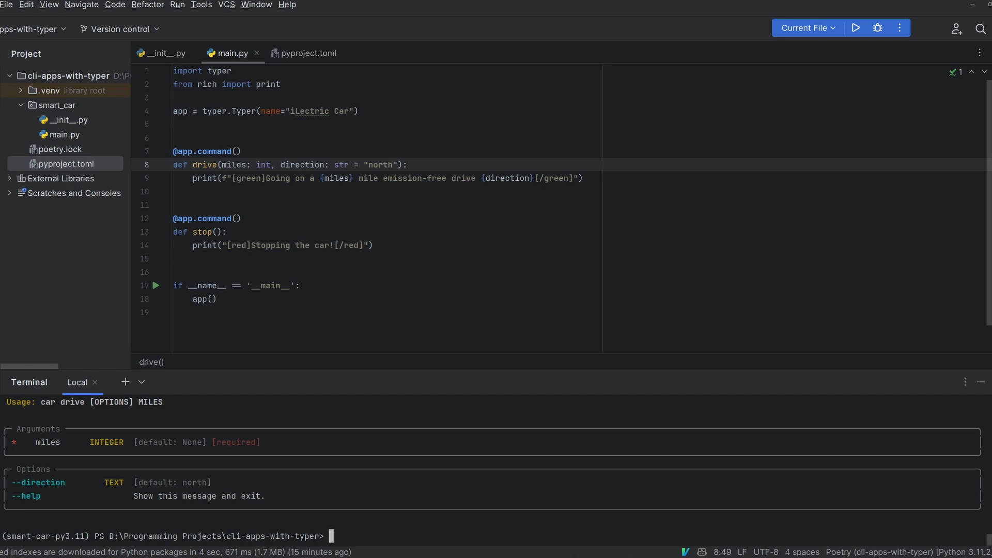
{"action": "double_click", "coordinate": [38, 482]}
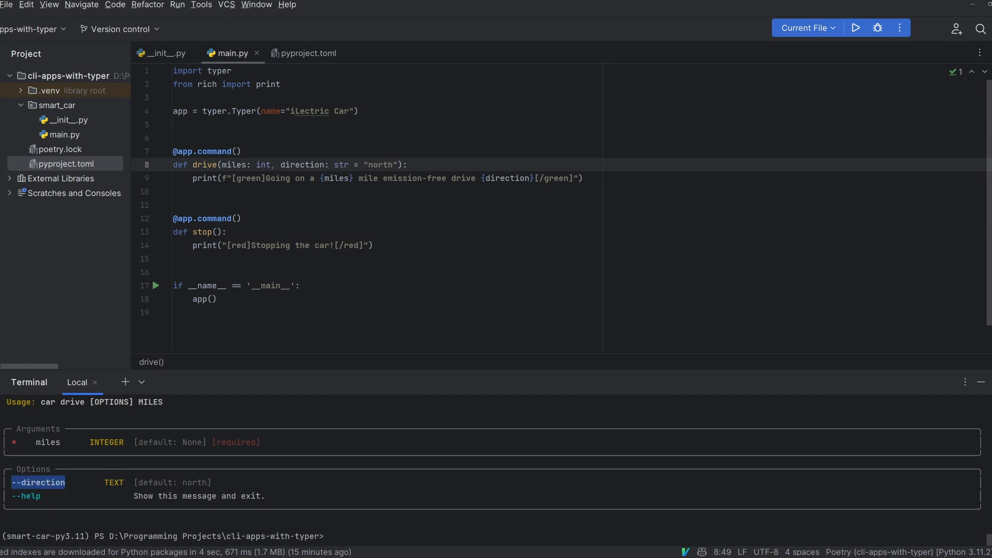
{"action": "type", "text": "car drive 10"}
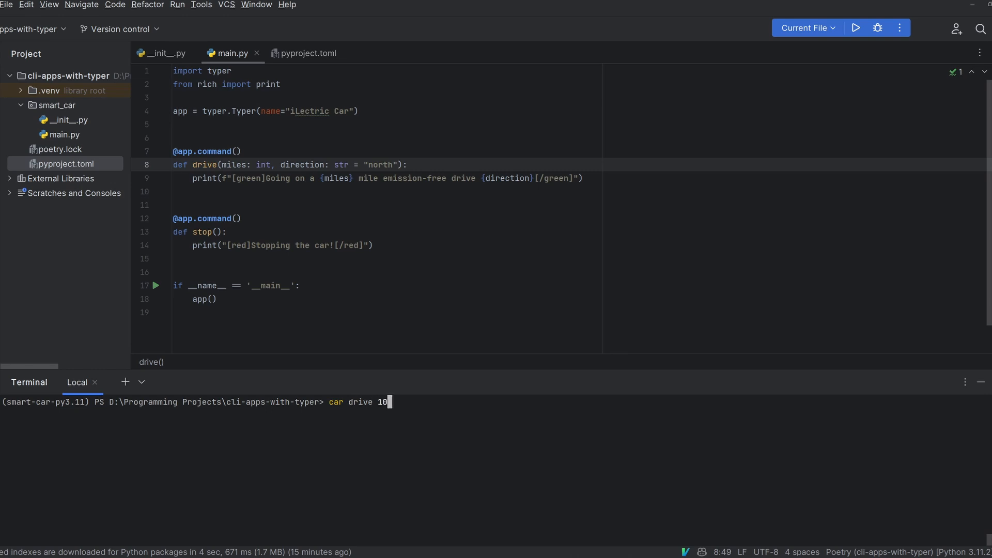
{"action": "type", "text": "--direction west"}
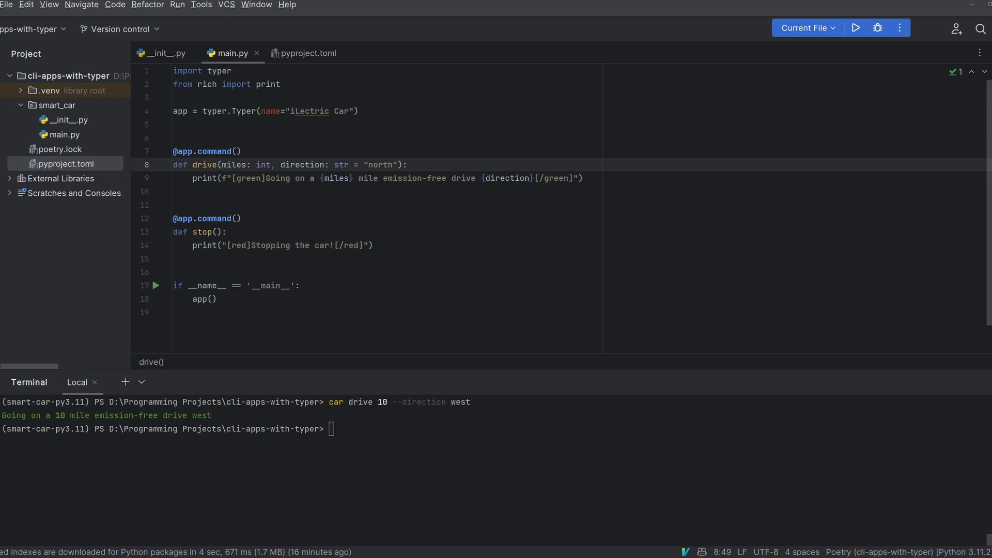
{"action": "type", "text": "typer.Option()"}
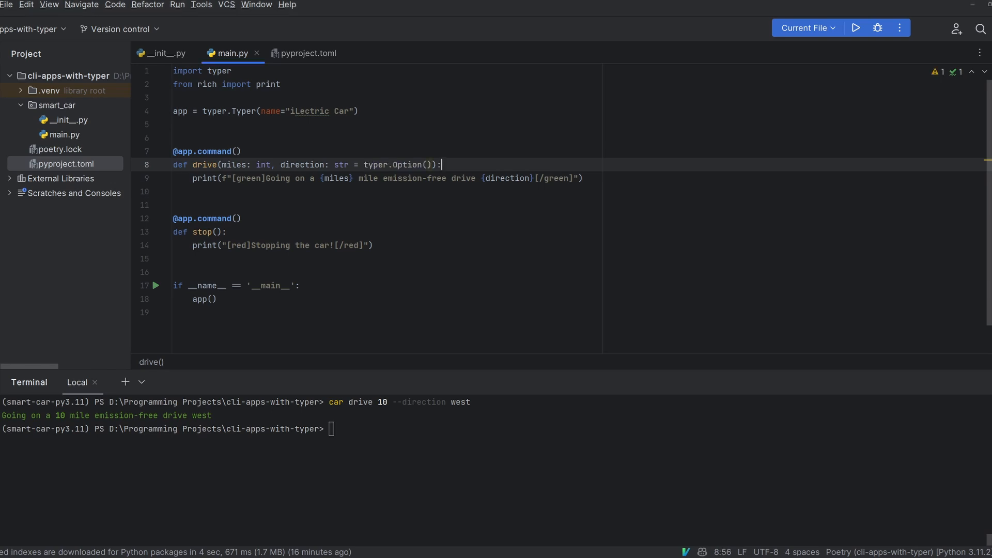
- Set typer.Option("north", "--direction", "-d") and confirm car drive 10 -d west and --help
{"action": "type", "text": "\"\""}
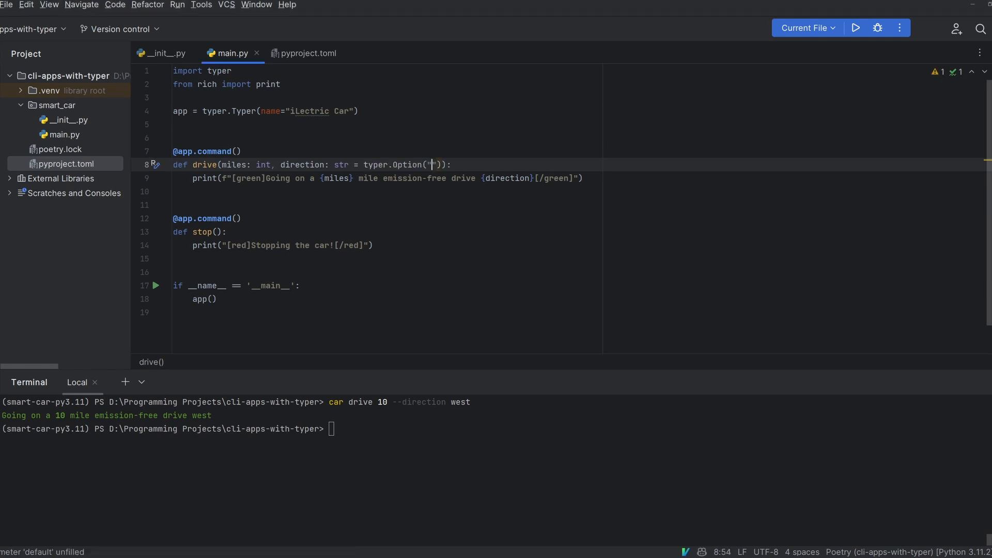
{"action": "type", "text": "north\", \"--direction\", \"-d"}
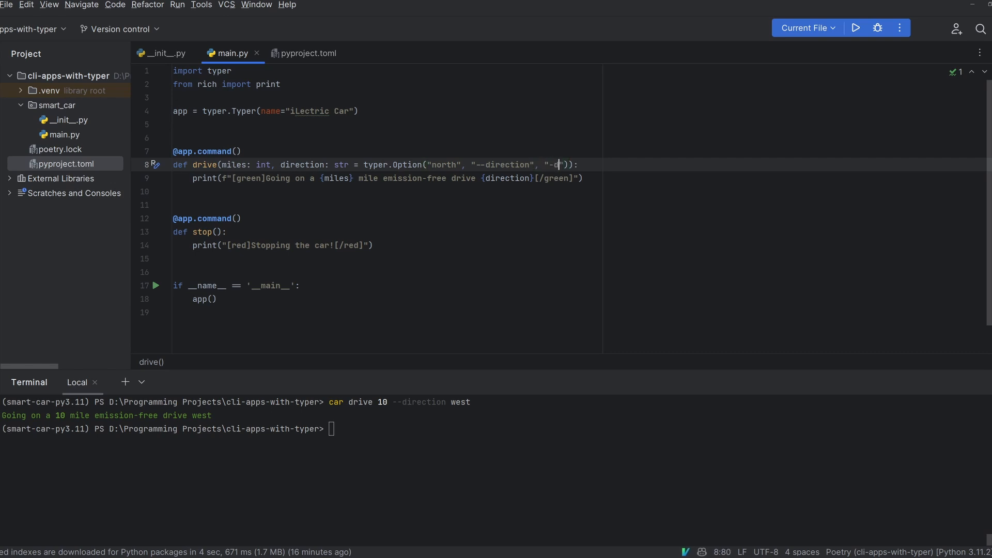
{"action": "type", "text": "car drive 10 -d west"}
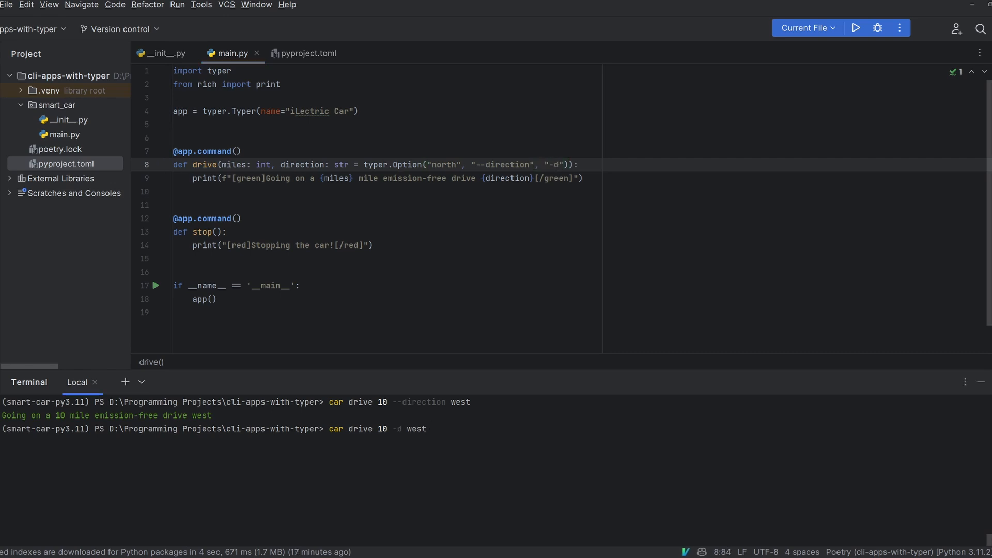
{"action": "key", "text": "Enter"}
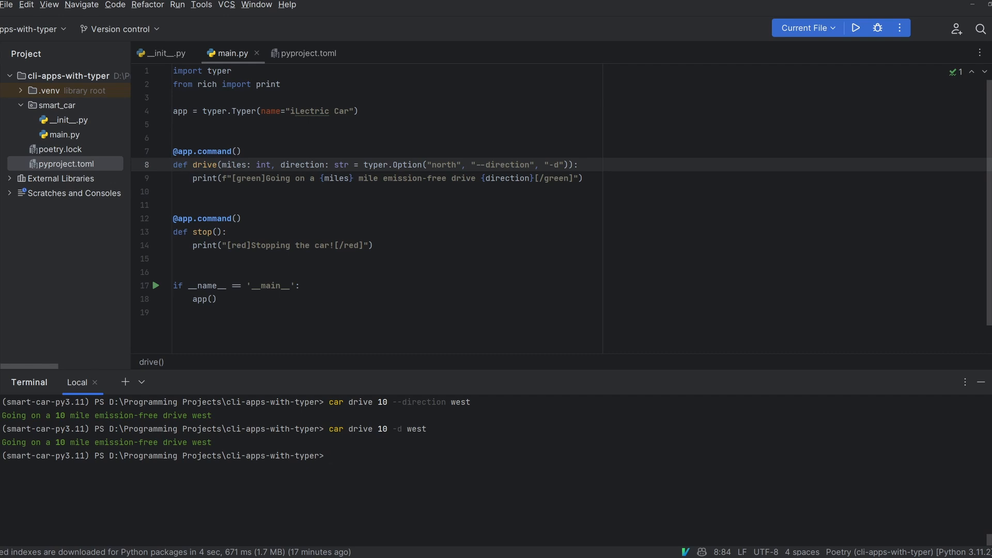
{"action": "type", "text": "car drive --help"}
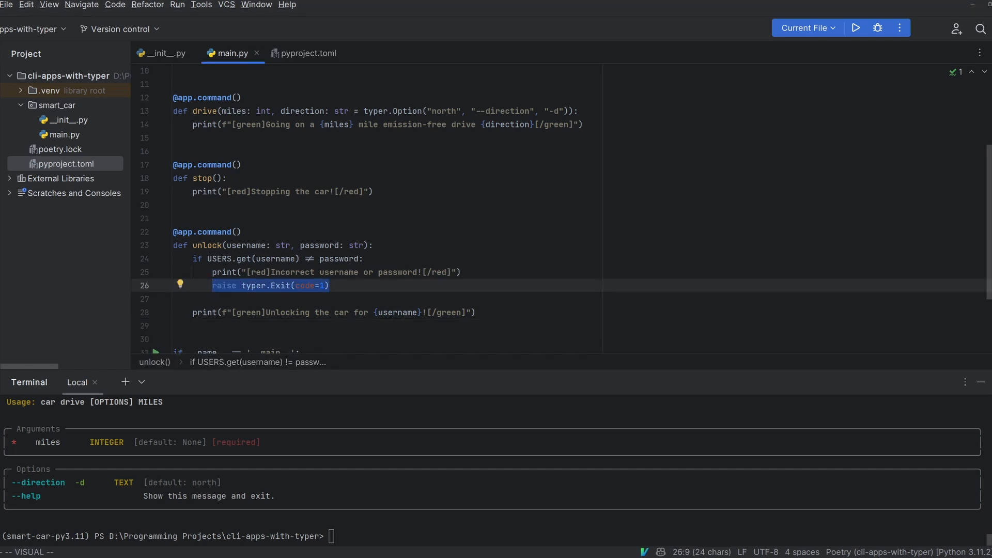
- Begin turning unlock's username parameter into a required typer.Option
{"action": "left_click", "coordinate": [325, 285]}
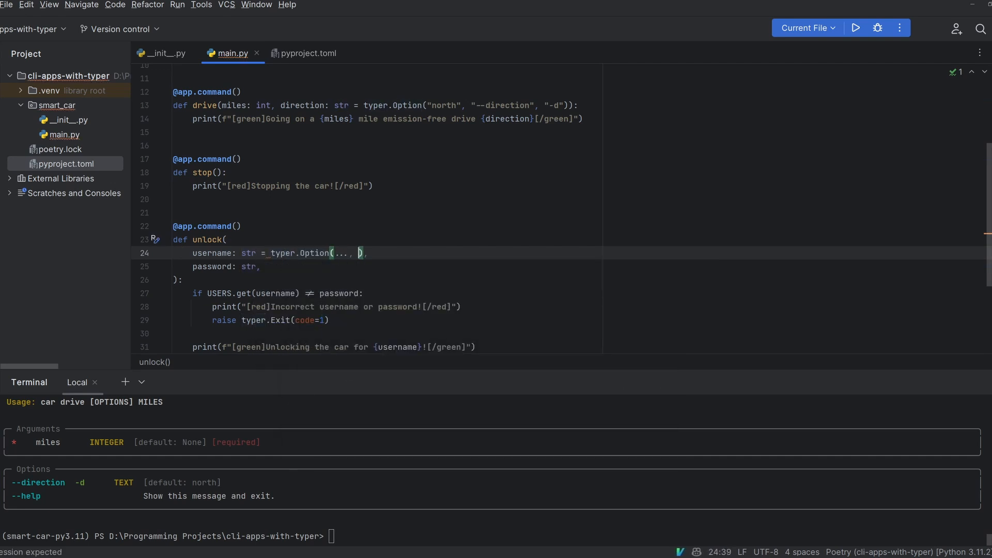
- Make username and password prompted options, with the password's input hidden
{"action": "type", "text": "prompt=True"}
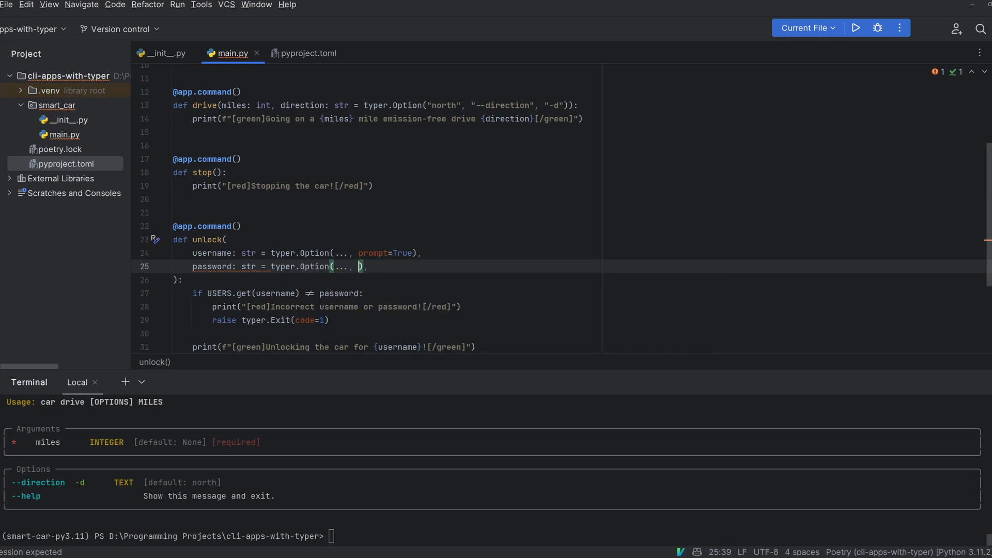
{"action": "type", "text": "prompt=True"}
{"action": "left_click", "coordinate": [492, 535]}
{"action": "type", "text": "car unlock --username isaac"}
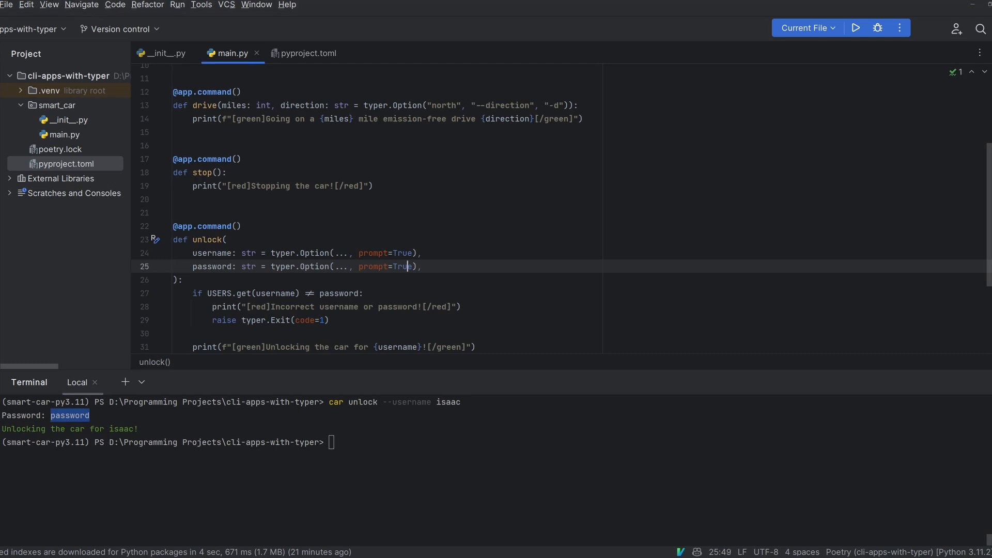
{"action": "type", "text": ", hide_input=True"}
{"action": "left_click", "coordinate": [248, 442]}
{"action": "type", "text": "isaa"}
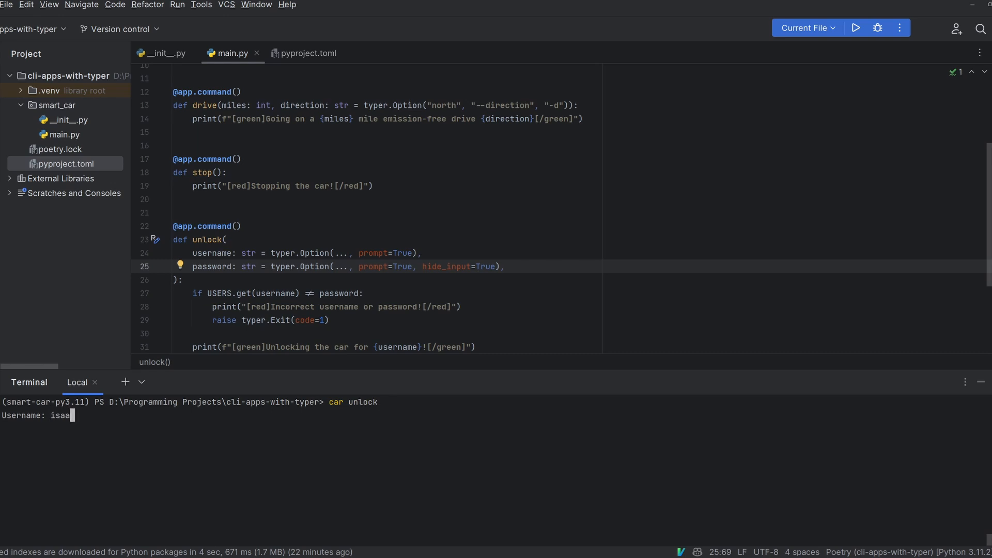
- Run car unlock and sign in as isaac so the car unlocks
{"action": "key", "text": "enter"}
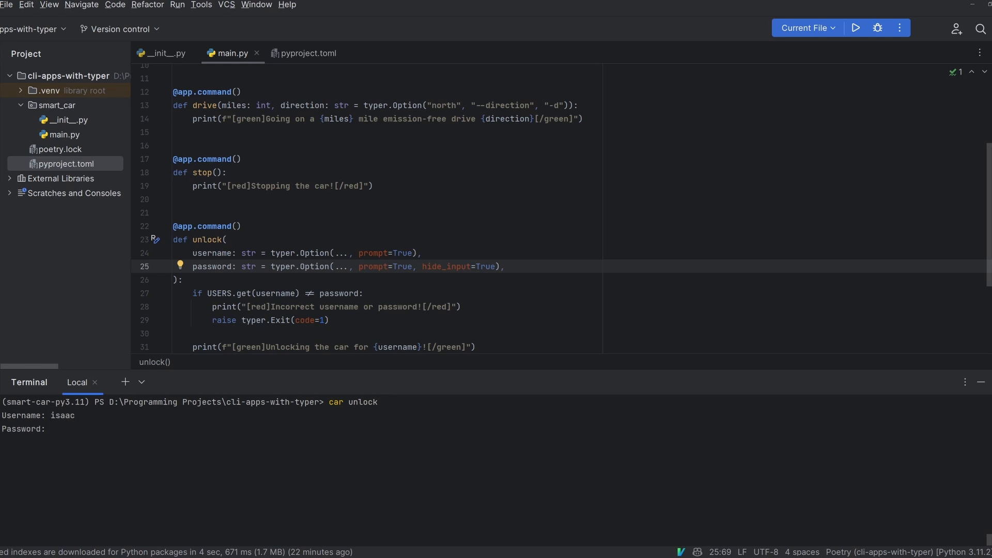
{"action": "key", "text": "Enter"}
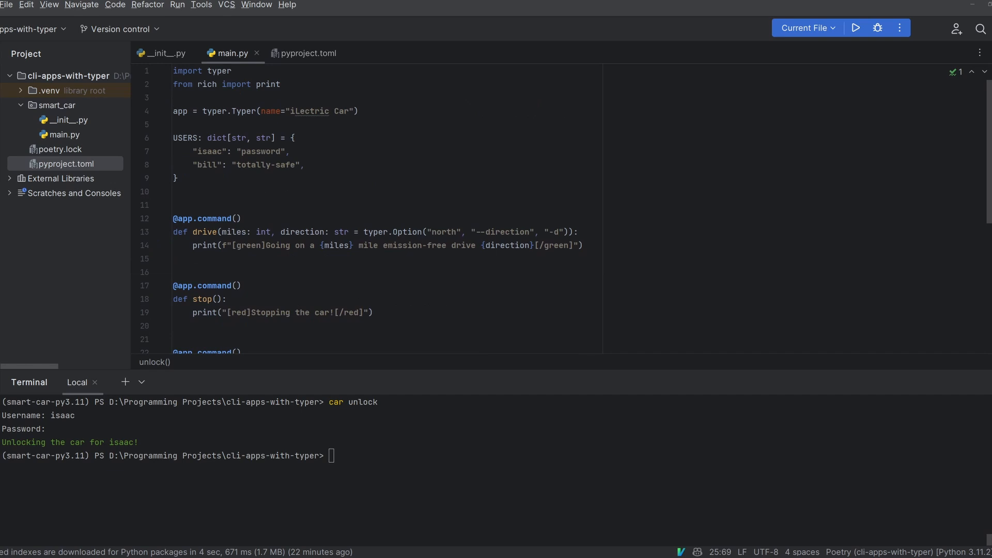
{"action": "left_click", "coordinate": [446, 232]}
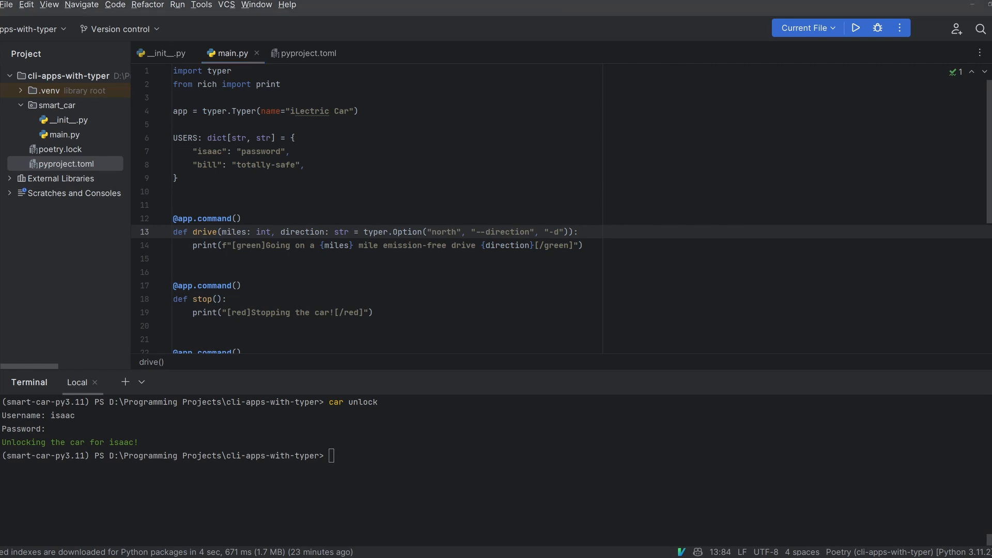
- Import StrEnum, define the Direction enum and annotate drive's direction as Direction
{"action": "type", "text": "from enum import StrEnum"}
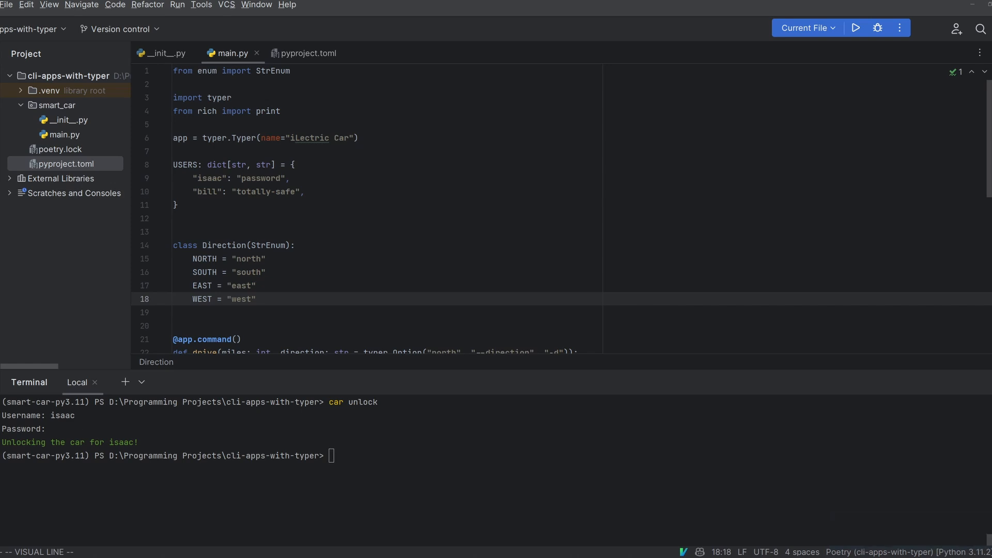
{"action": "type", "text": "C"}
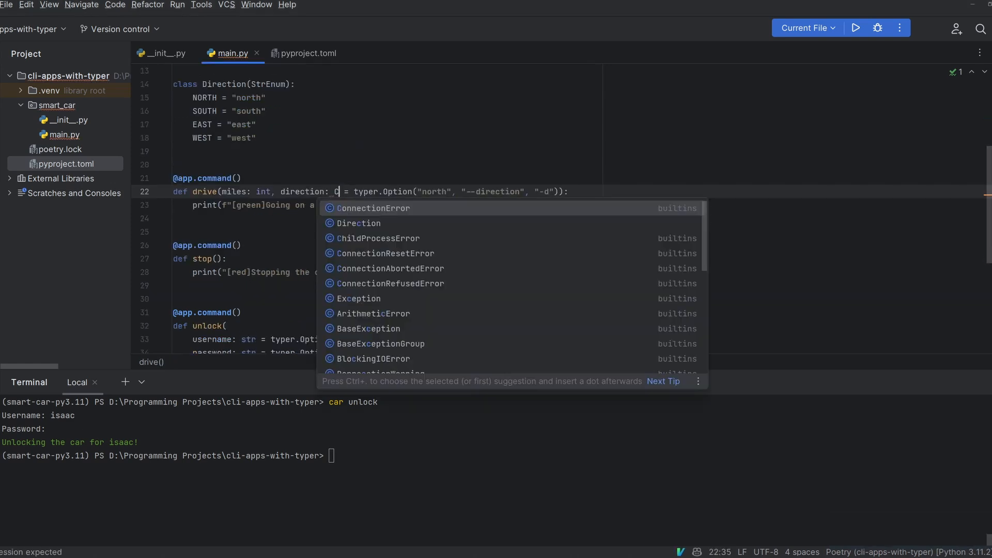
{"action": "left_click", "coordinate": [358, 223]}
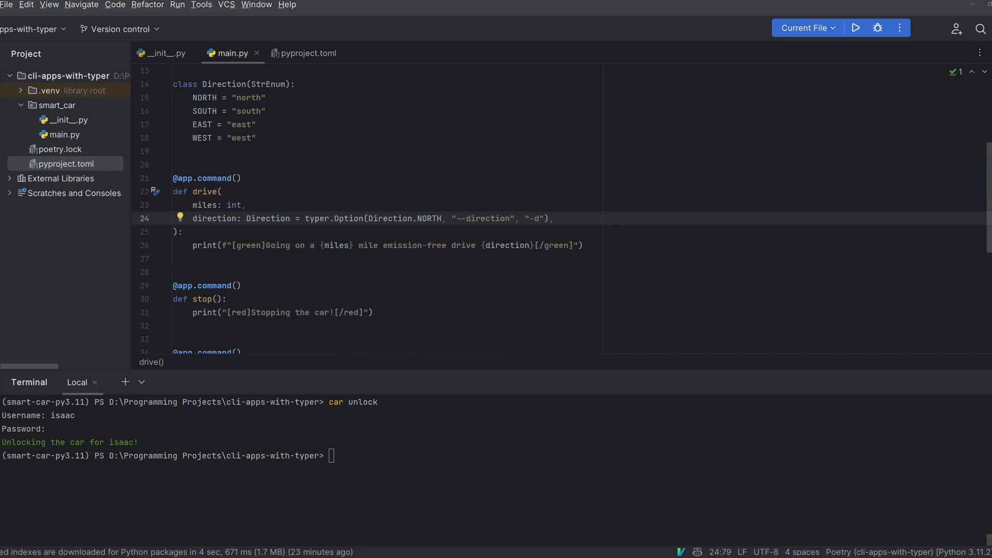
- Test car drive 10 with -d north and an invalid -d forward in the terminal
{"action": "type", "text": "car drive 10 -d north"}
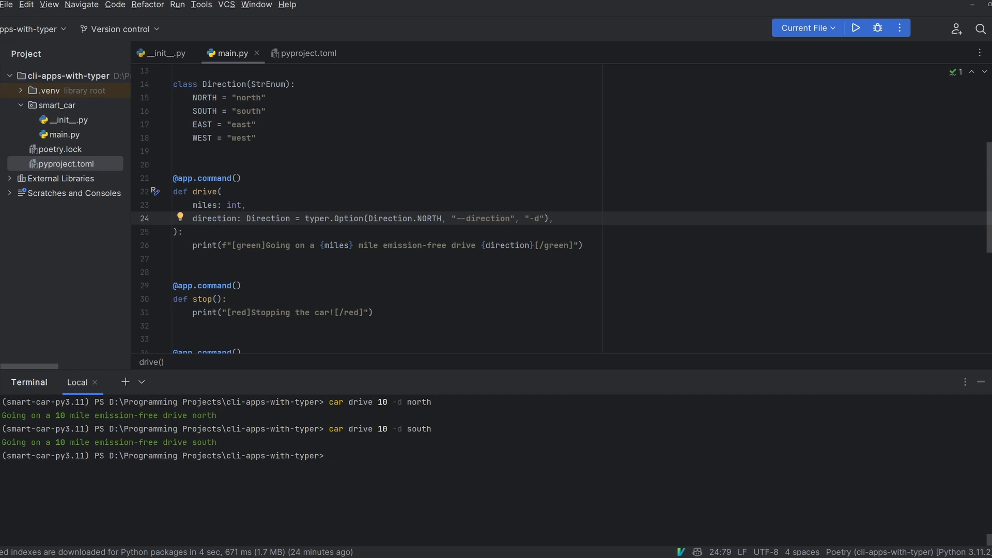
{"action": "type", "text": "car drive 10 -d forward"}
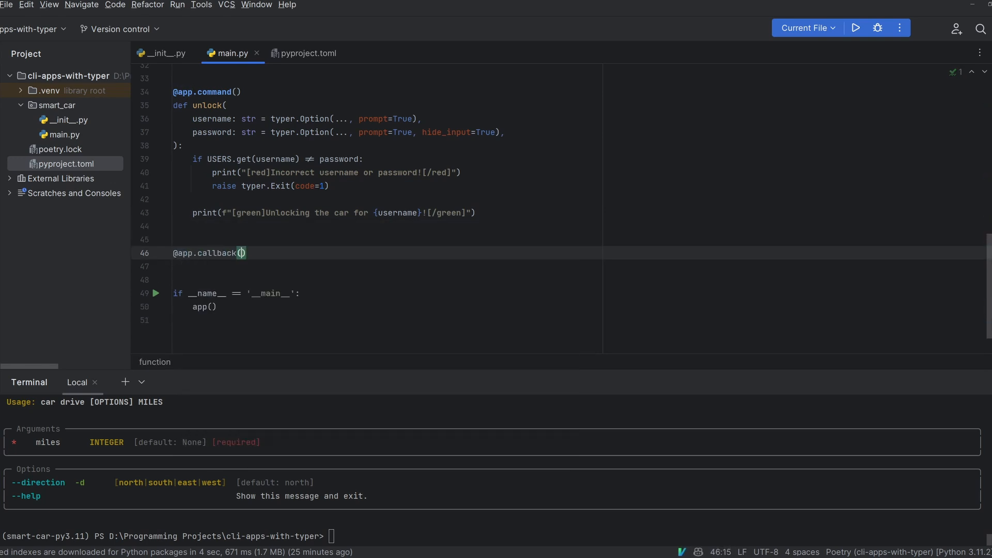
{"action": "key", "text": "enter"}
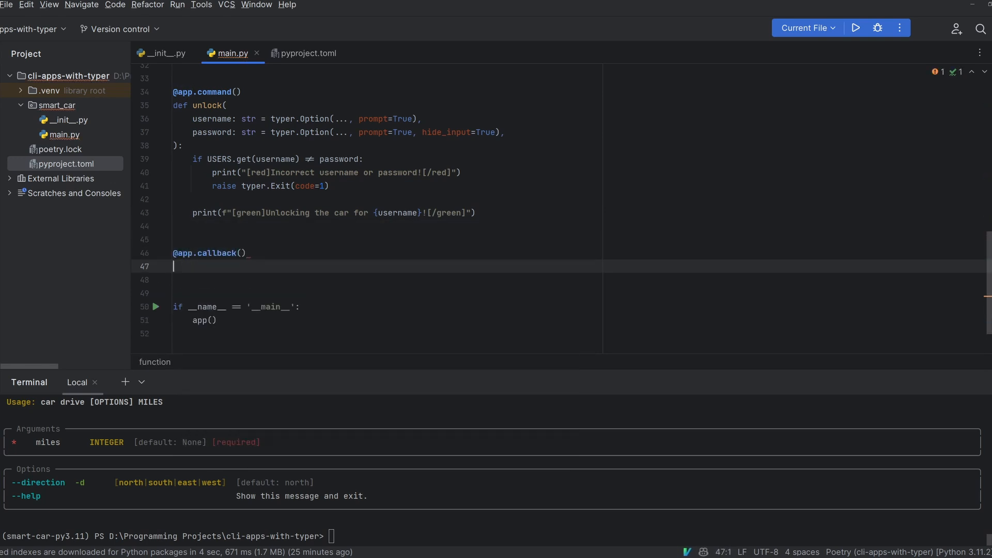
{"action": "type", "text": "def check_for_ke"}
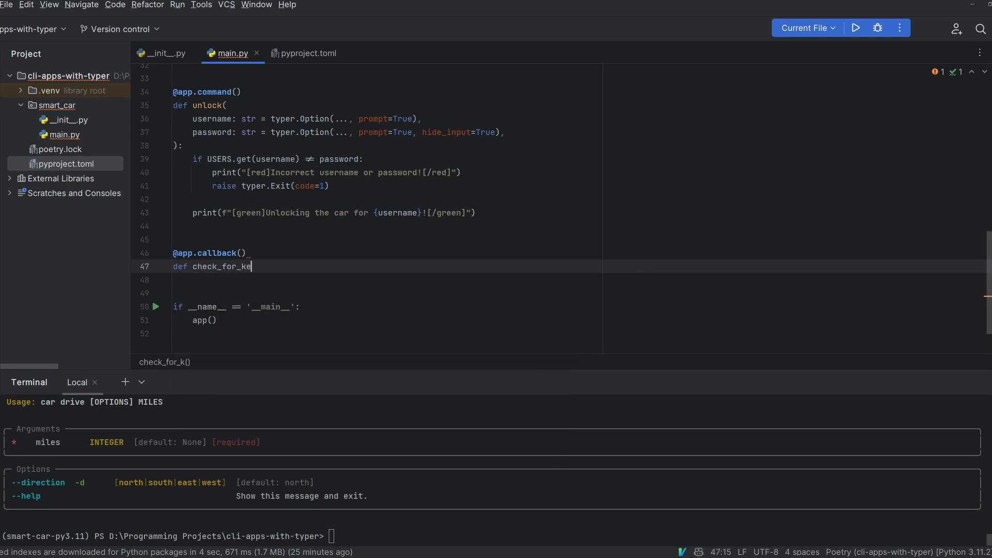
{"action": "type", "text": "y():"}
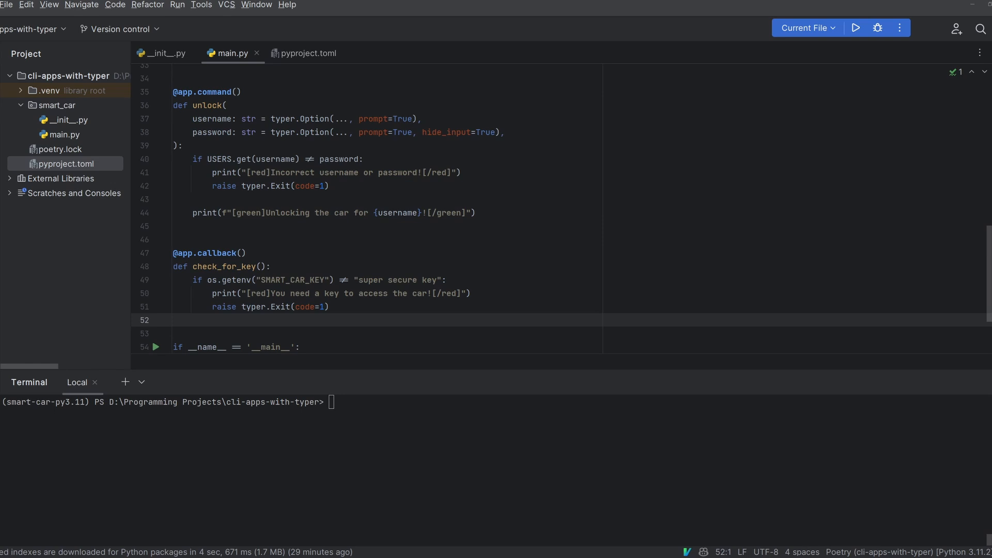
- Give users.py its own app = typer.Typer() with the typer import
{"action": "left_click", "coordinate": [63, 149]}
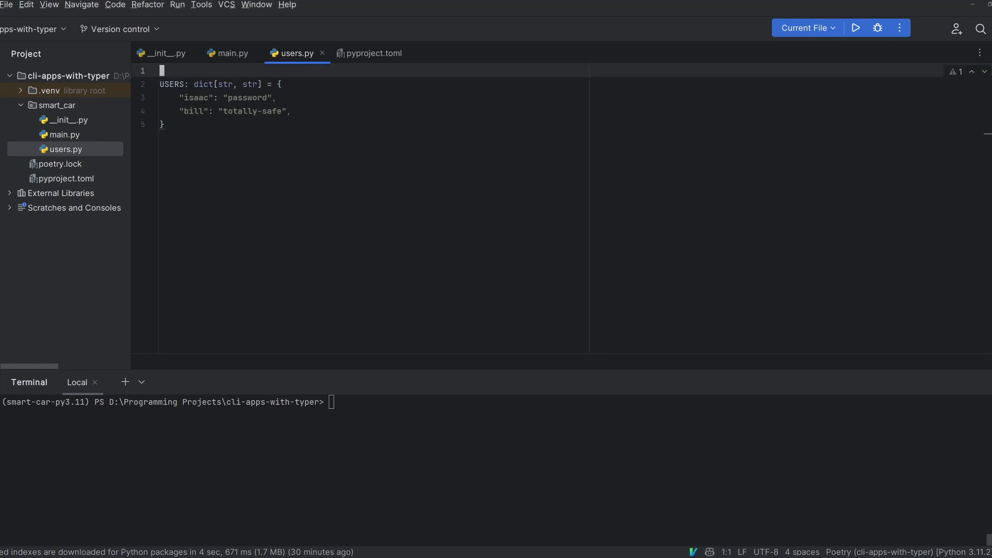
{"action": "type", "text": "import typer"}
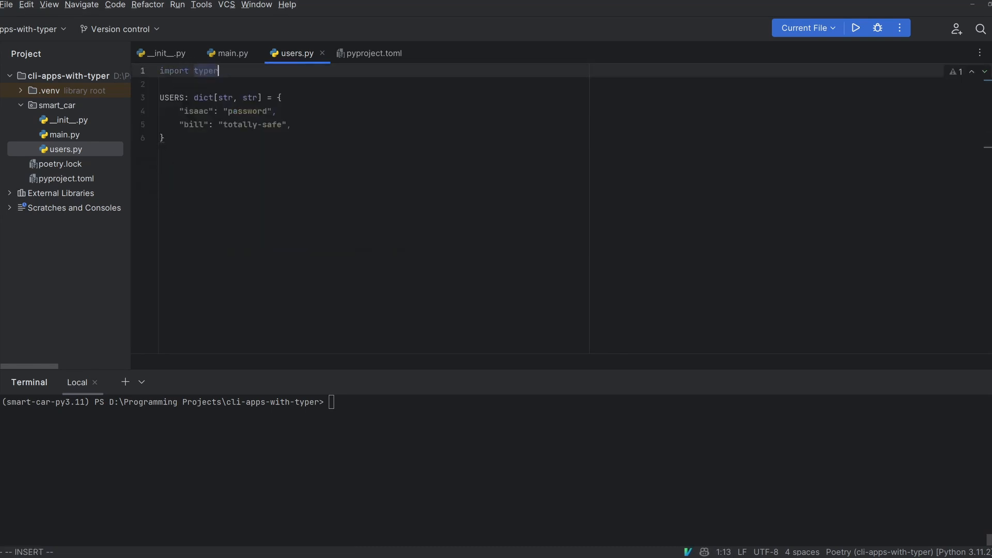
{"action": "type", "text": "app"}
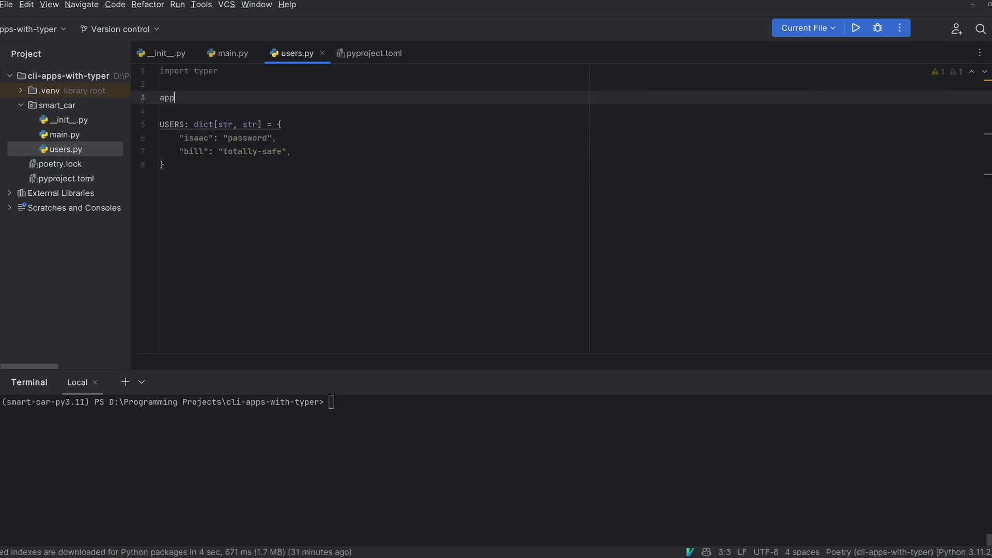
{"action": "type", "text": "= typer.Typer"}
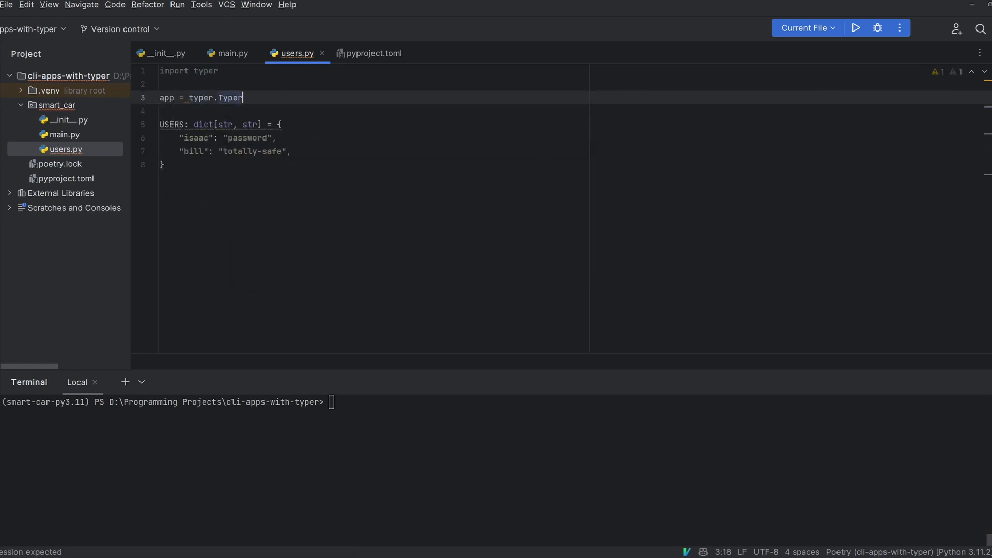
- Register users.app in main.py as the sub-app named "users"
{"action": "left_click", "coordinate": [232, 53]}
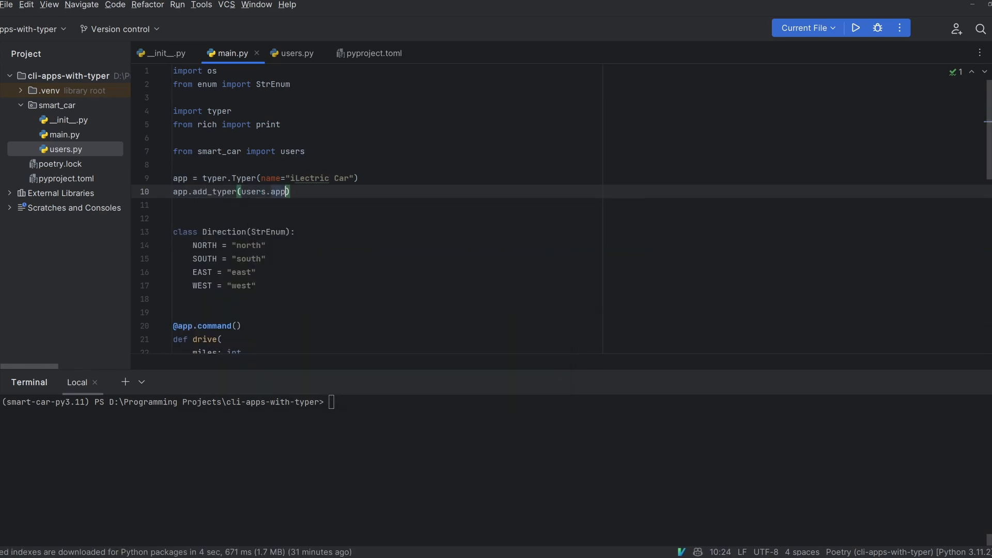
{"action": "type", "text": ", name=\"users\""}
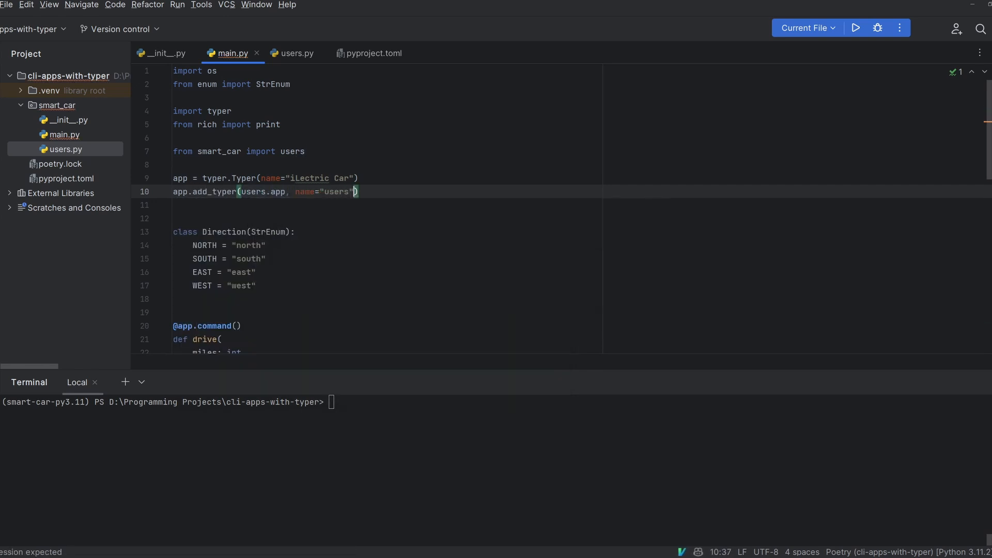
{"action": "left_click", "coordinate": [296, 52]}
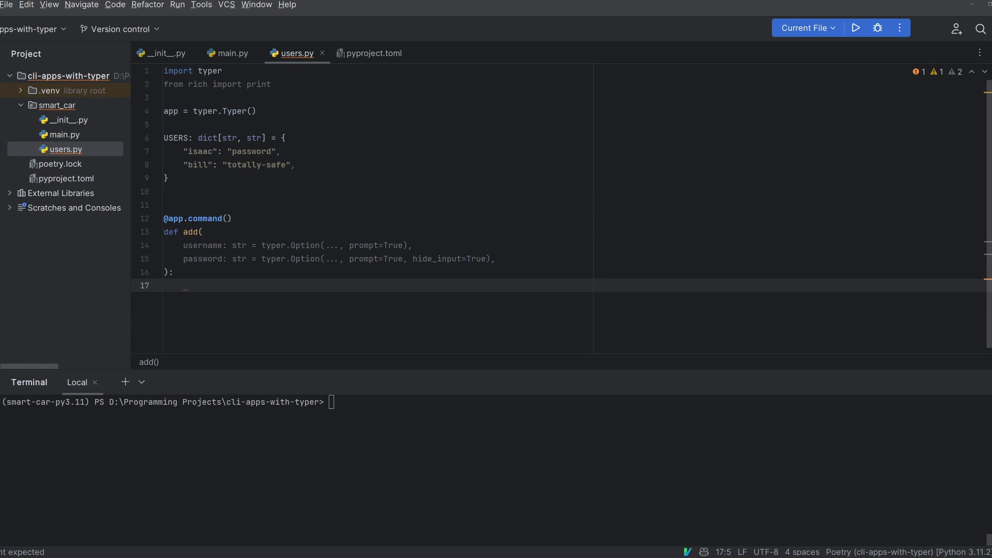
- Add the list command printing usernames and have add store the user then call list_()
{"action": "left_click", "coordinate": [184, 285]}
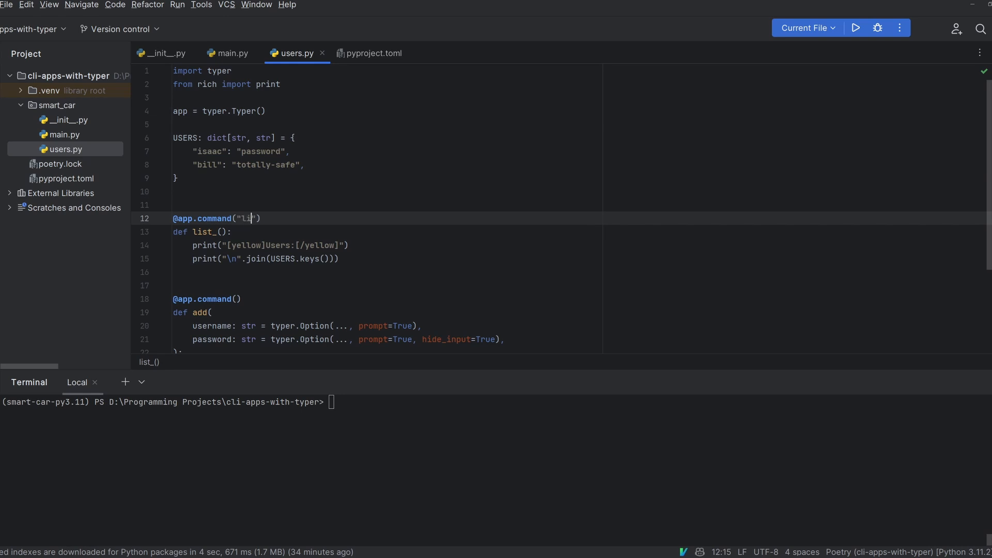
{"action": "type", "text": "st"}
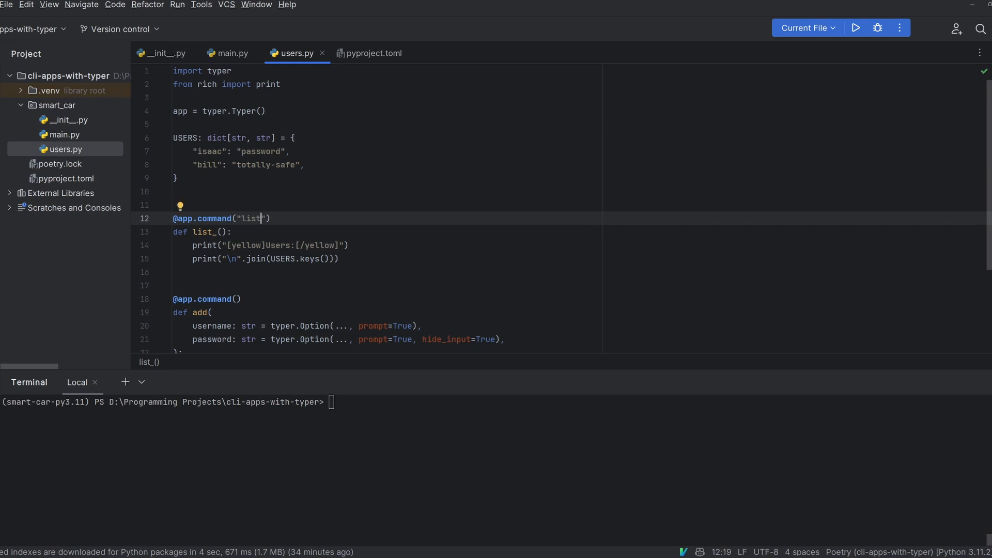
{"action": "scroll", "scroll_direction": "down", "scroll_amount": 3}
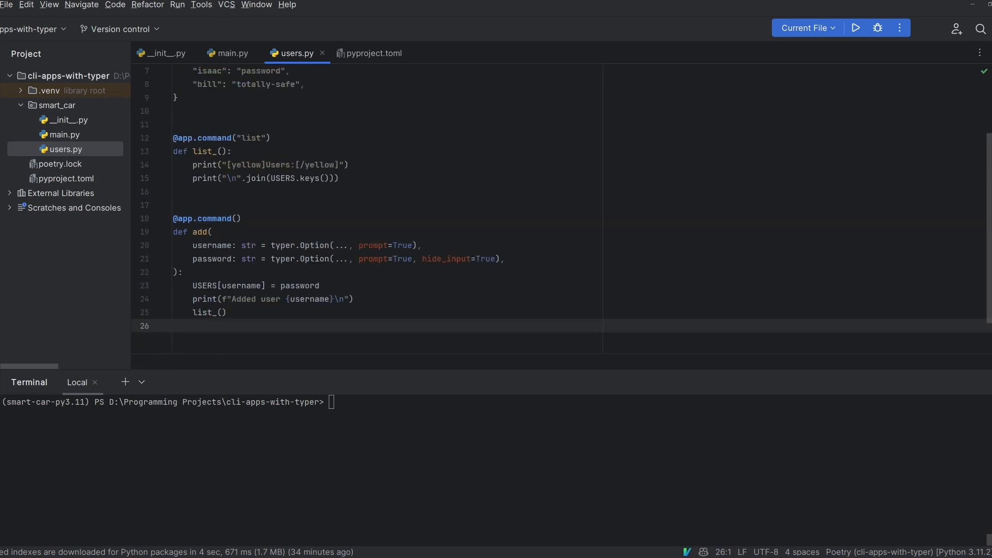